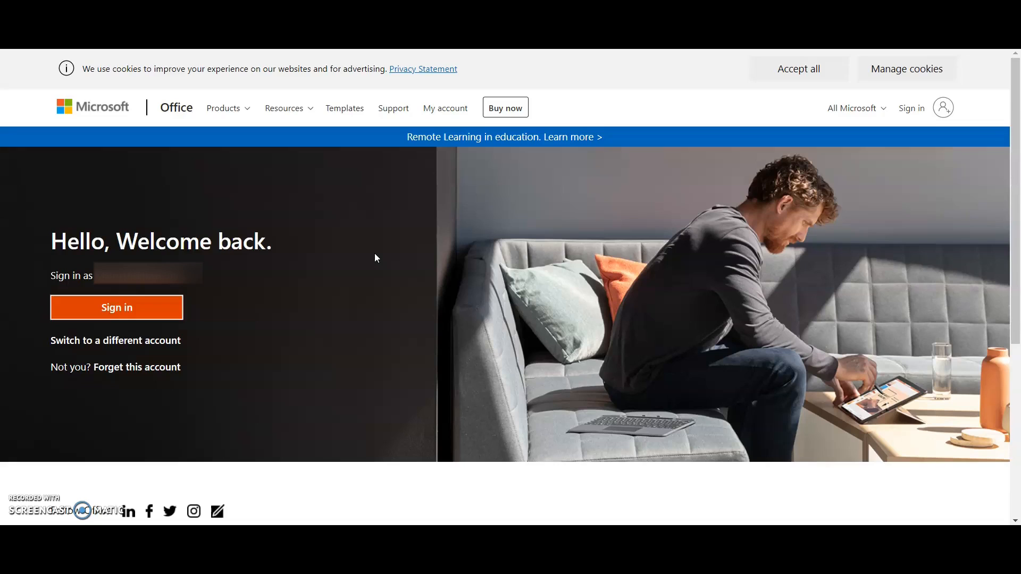
pyautogui.moveTo(942, 109)
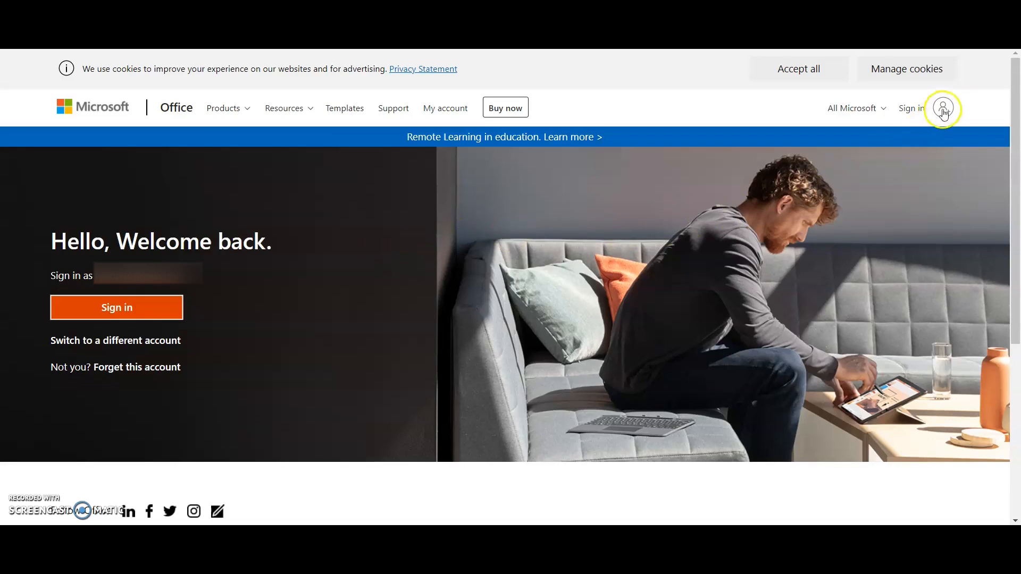
# Step: Sign in to Office with the remembered account from the top-right icon
pyautogui.click(942, 108)
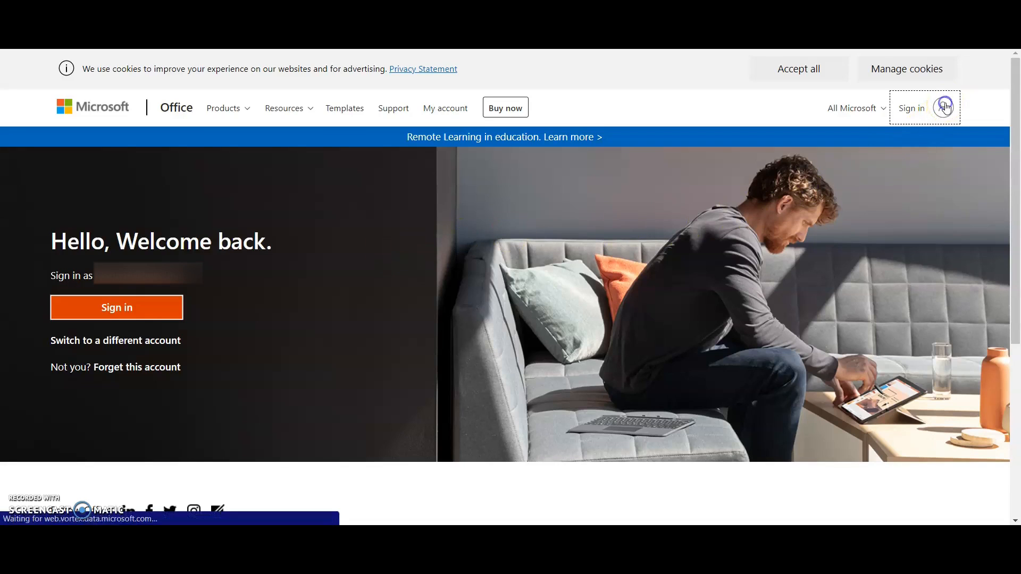
pyautogui.click(115, 340)
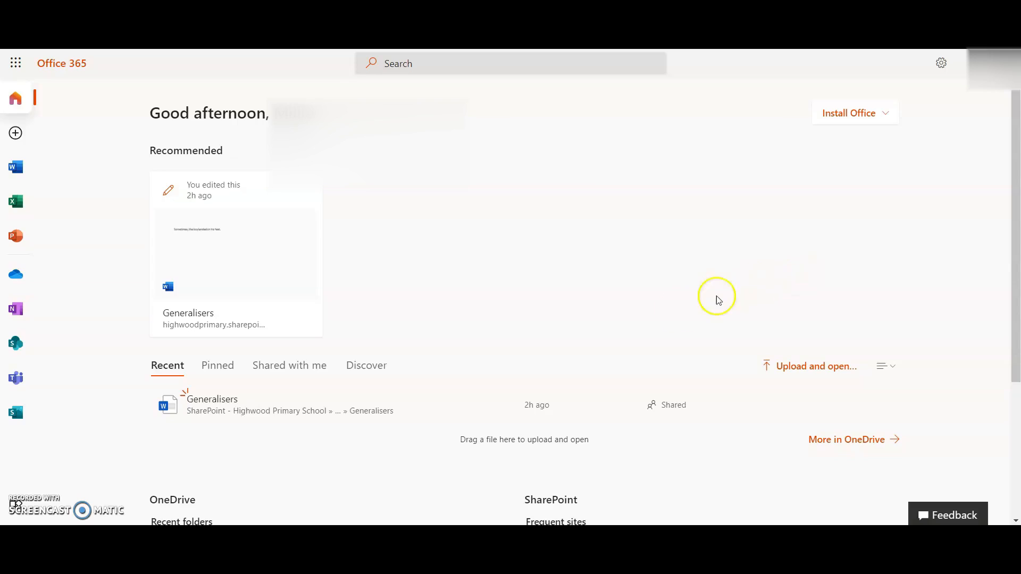
pyautogui.moveTo(16, 378)
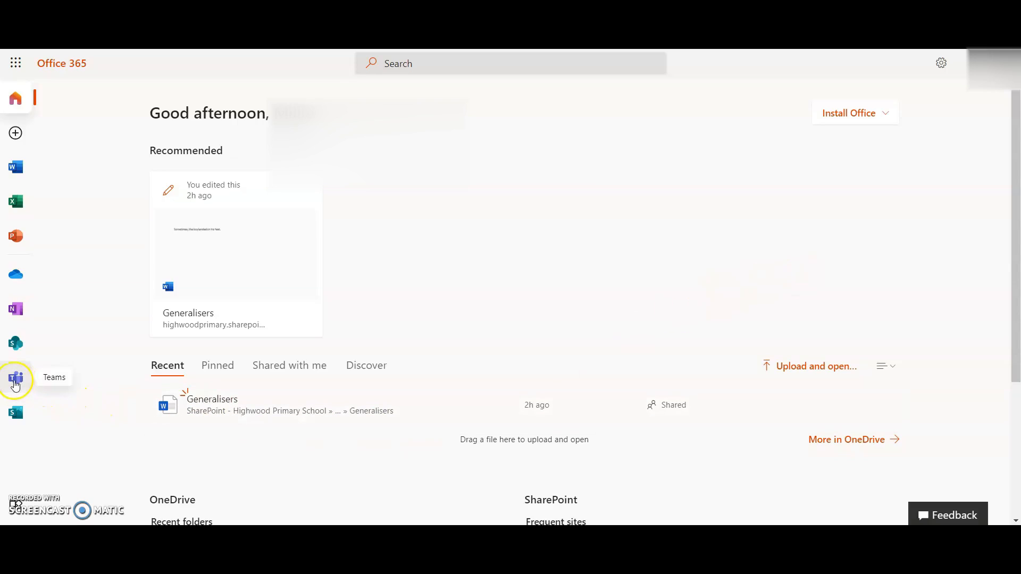
# Step: Launch Teams and enter the 4A class team's General channel
pyautogui.click(15, 380)
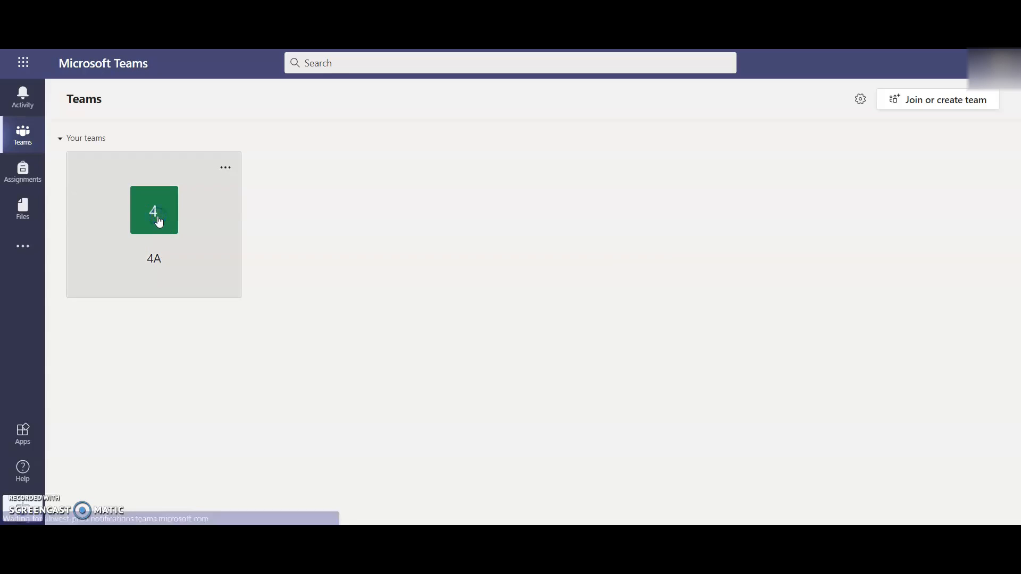
pyautogui.click(153, 209)
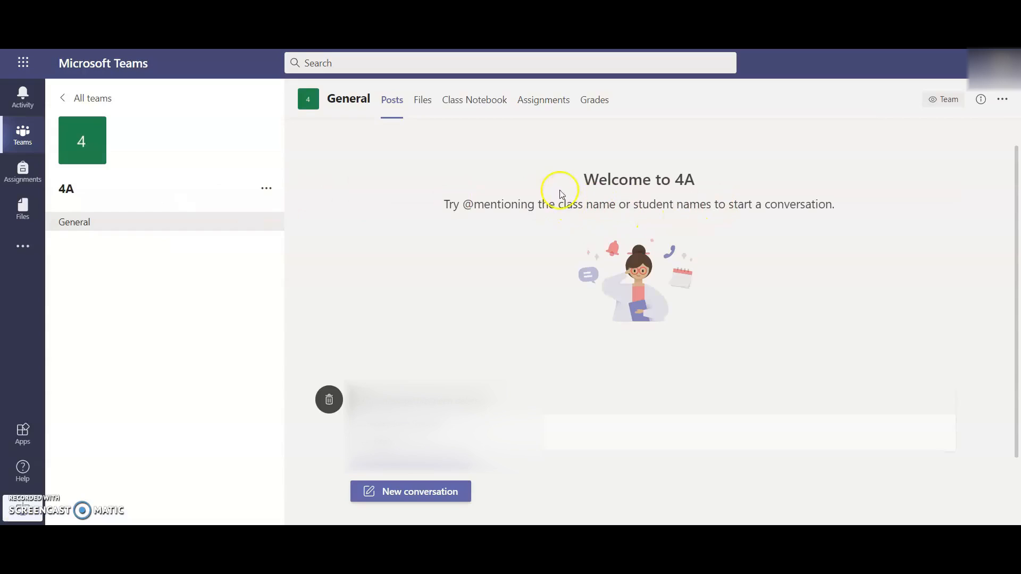
pyautogui.moveTo(602, 226)
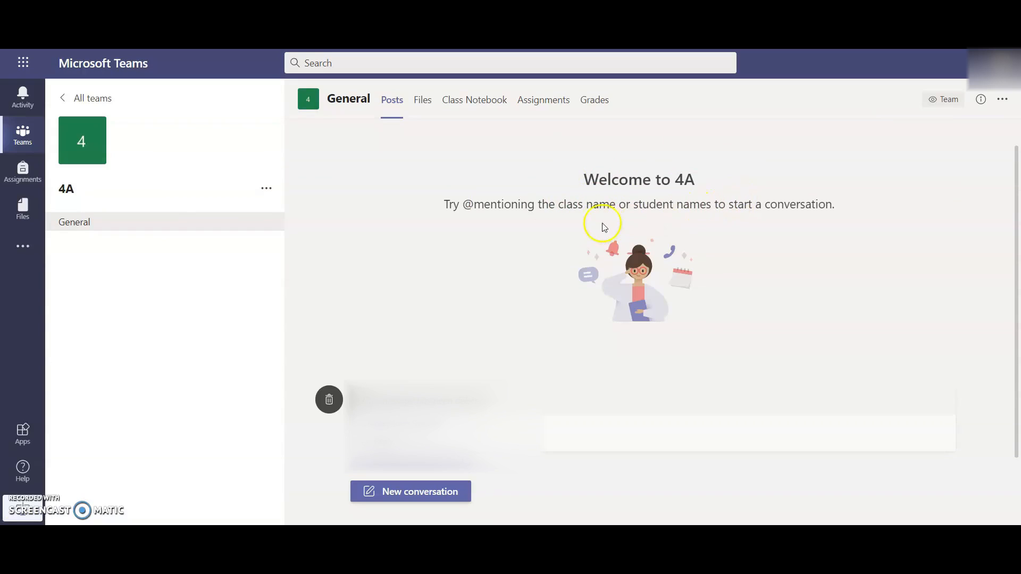
pyautogui.moveTo(542, 99)
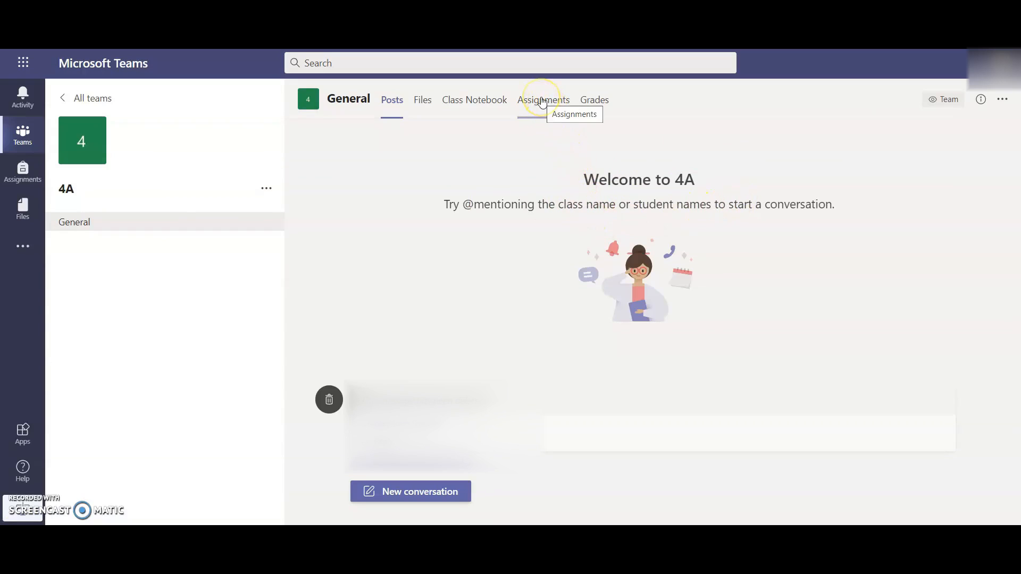
# Step: Switch to the 4A Assignments tab showing Generalisers due tomorrow
pyautogui.click(542, 99)
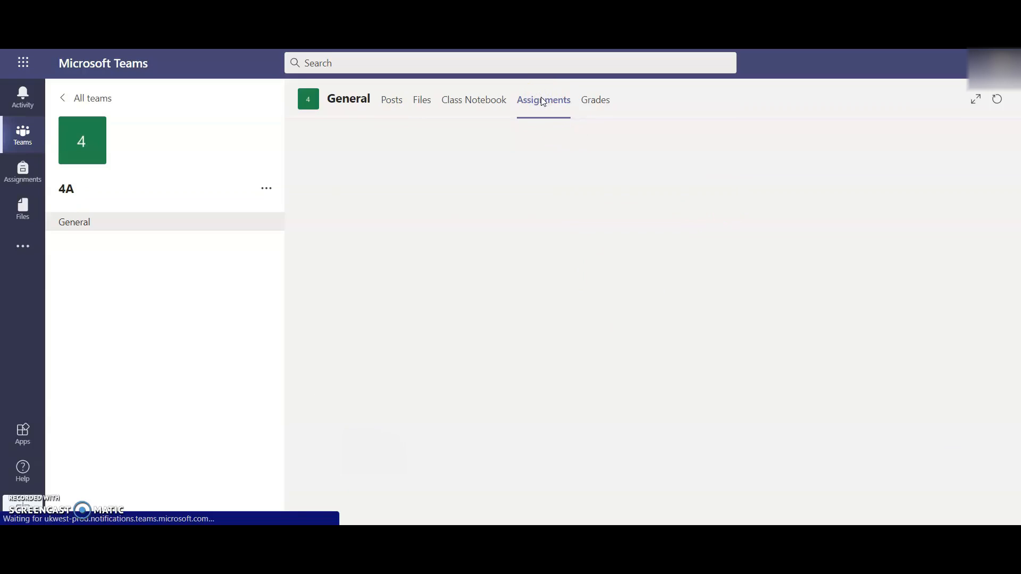
pyautogui.click(542, 99)
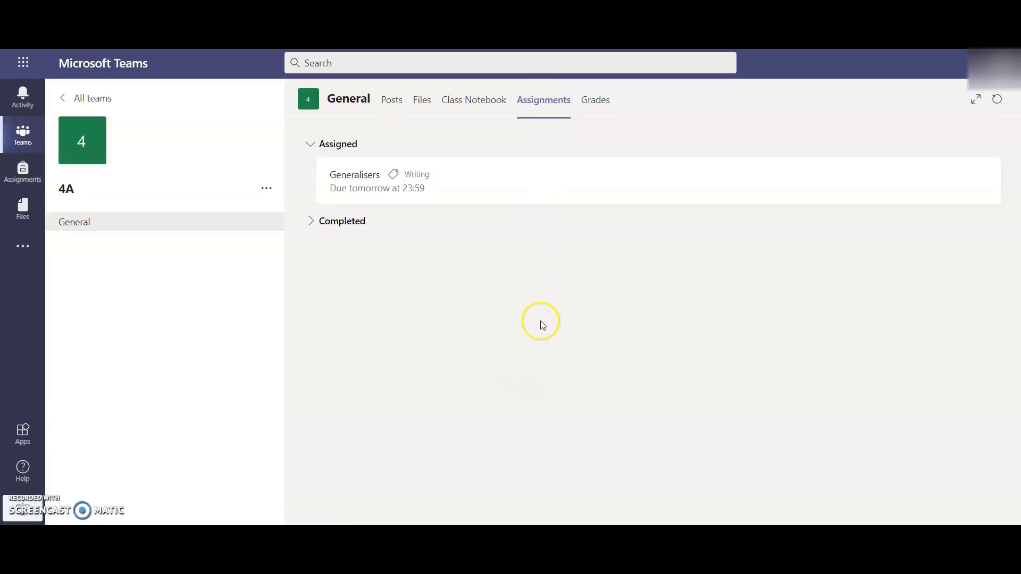
pyautogui.moveTo(540, 321)
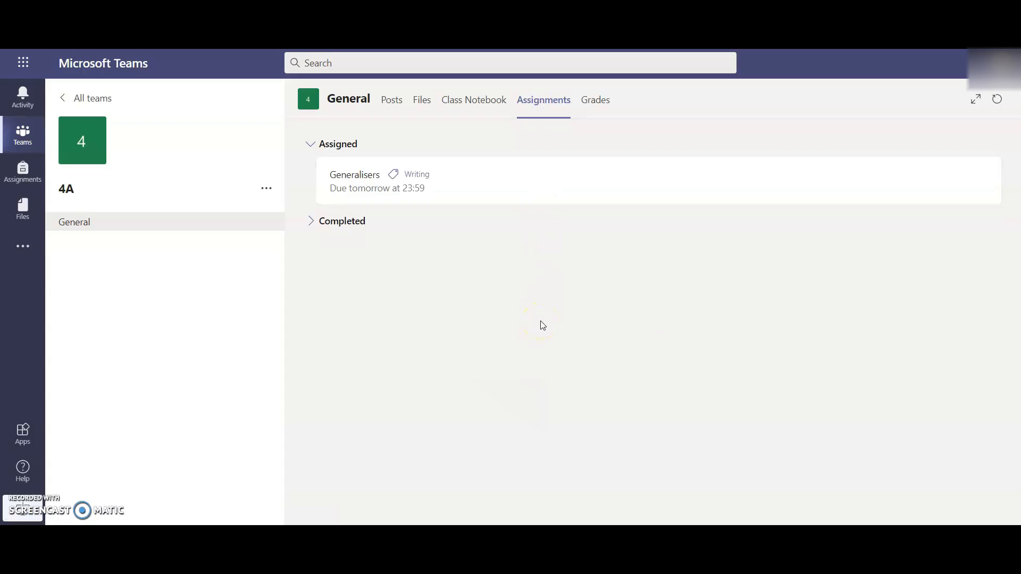
pyautogui.moveTo(379, 188)
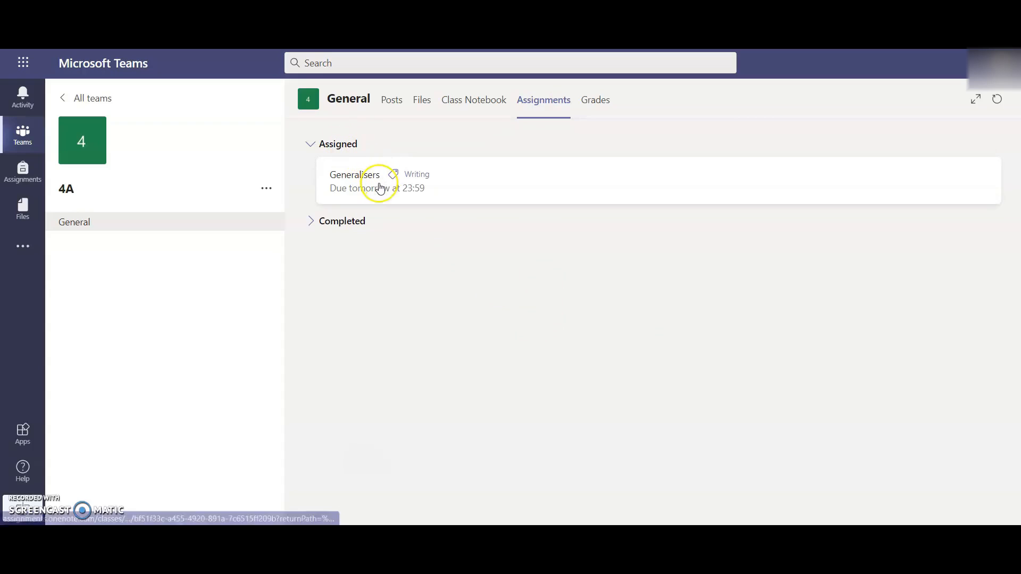
pyautogui.moveTo(450, 215)
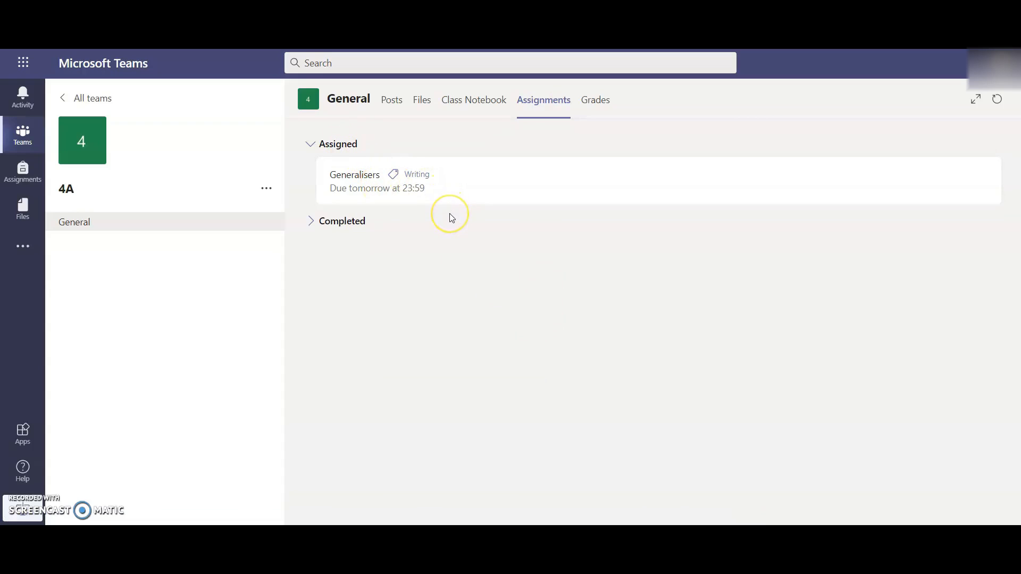
# Step: Open Generalisers and page through Generalisers NA.pptx to slide 4 of 6
pyautogui.click(355, 180)
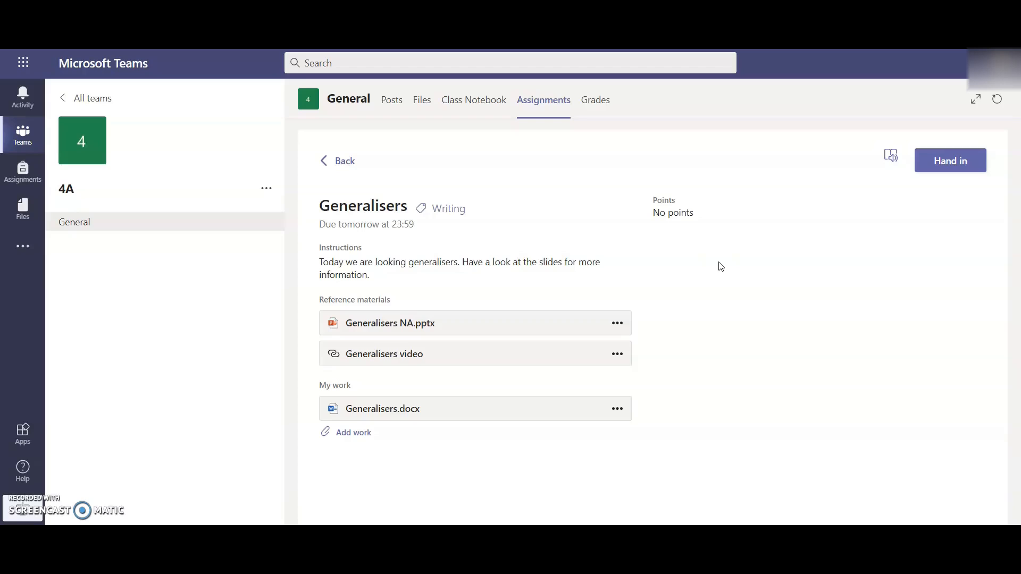
pyautogui.moveTo(435, 293)
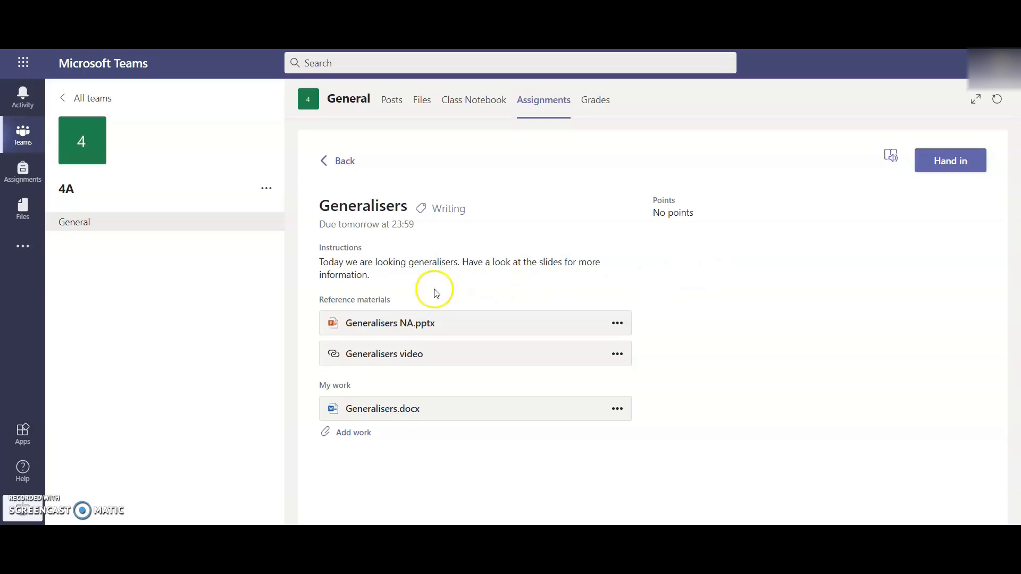
pyautogui.moveTo(350, 398)
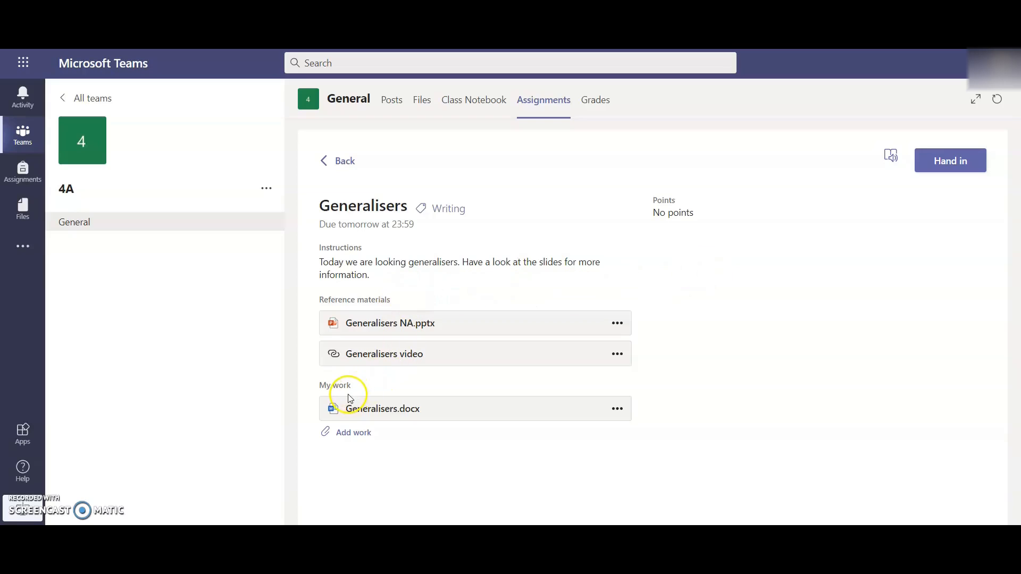
pyautogui.moveTo(423, 322)
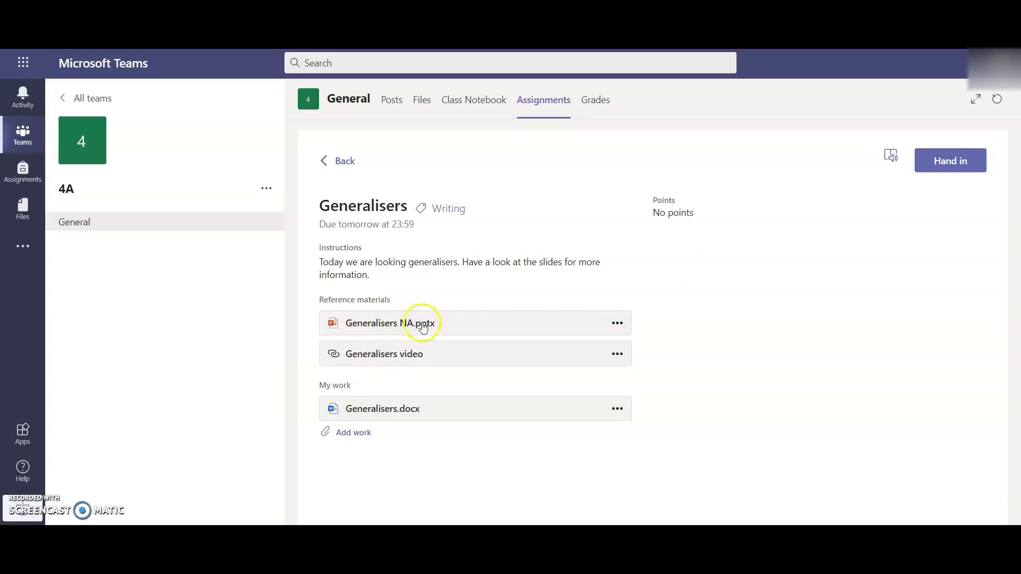
pyautogui.moveTo(514, 287)
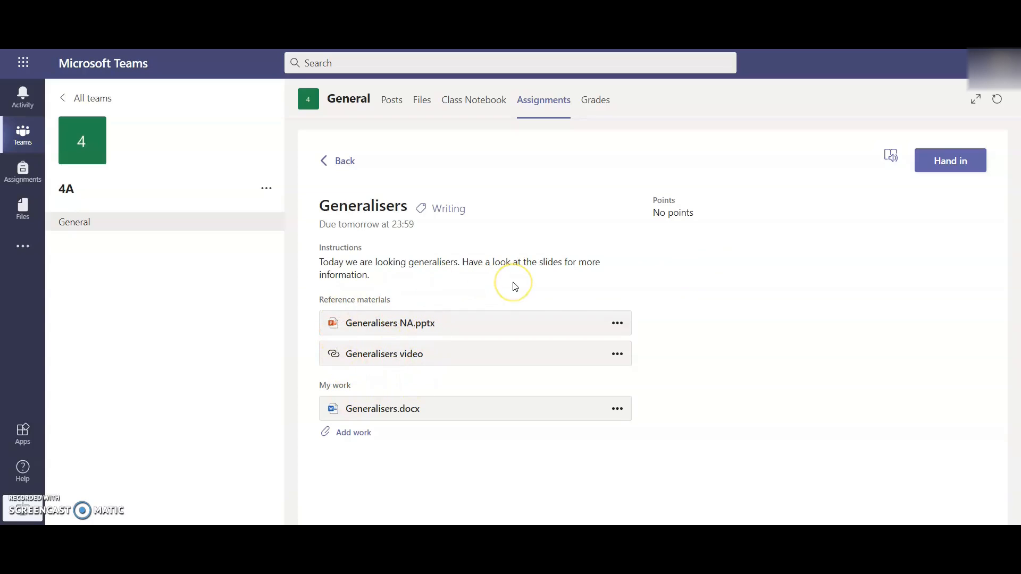
pyautogui.moveTo(514, 287)
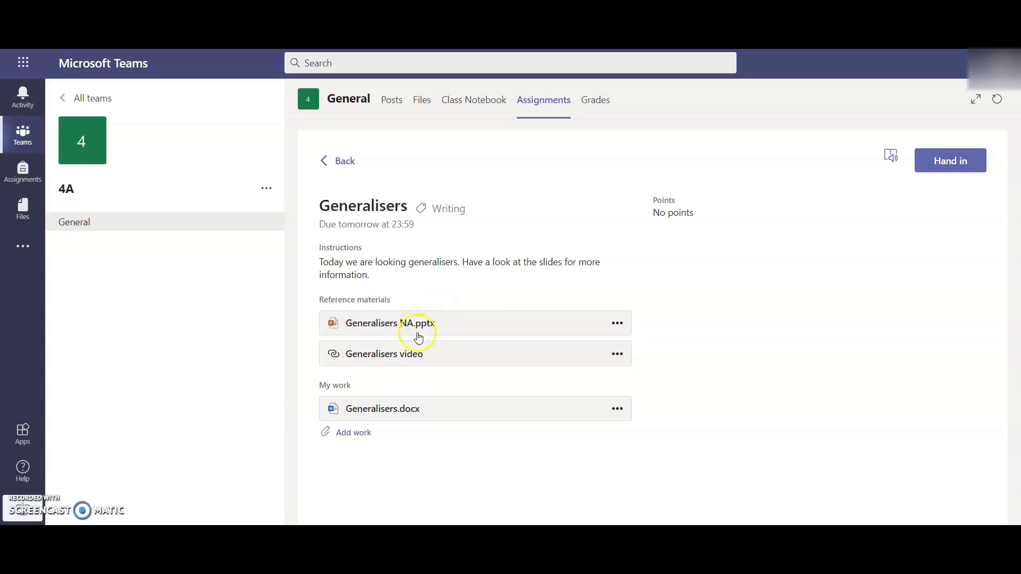
pyautogui.moveTo(416, 360)
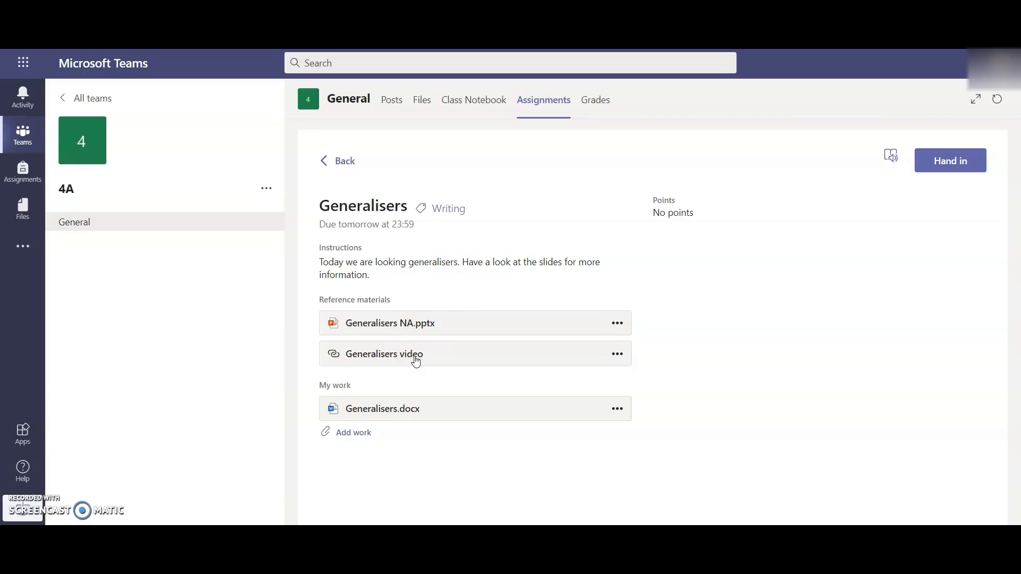
pyautogui.moveTo(446, 335)
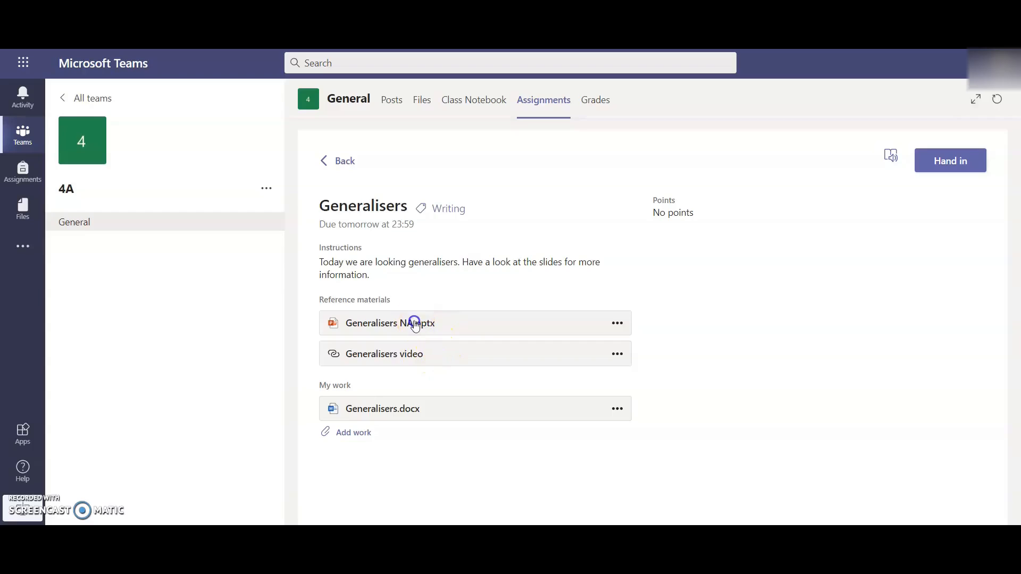
pyautogui.click(389, 323)
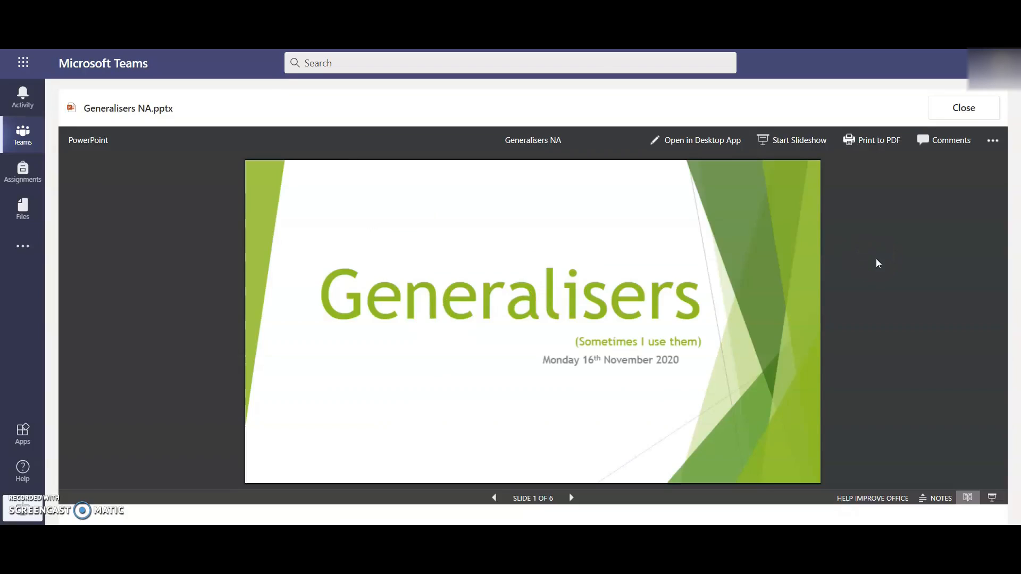
pyautogui.click(571, 498)
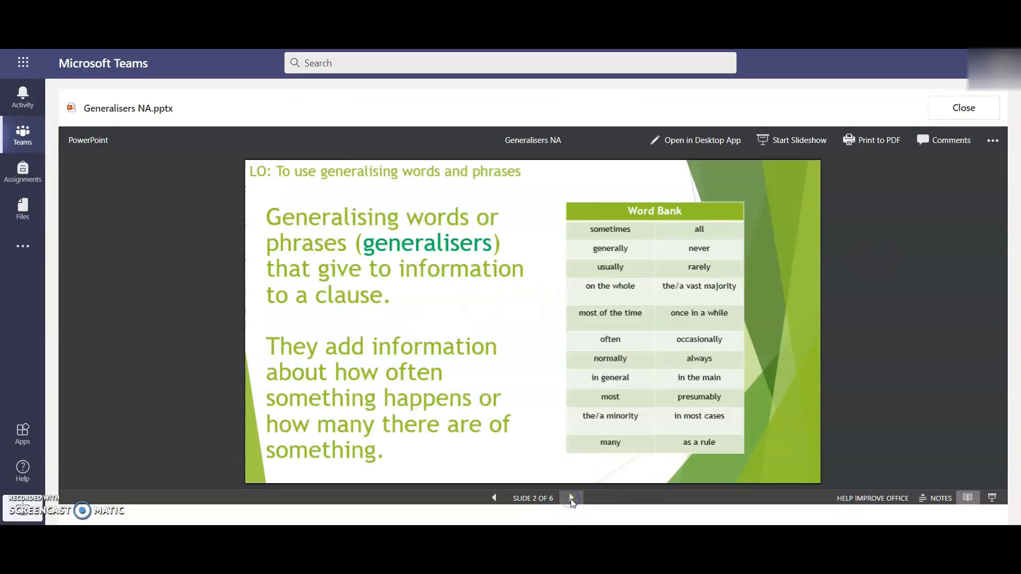
pyautogui.click(571, 498)
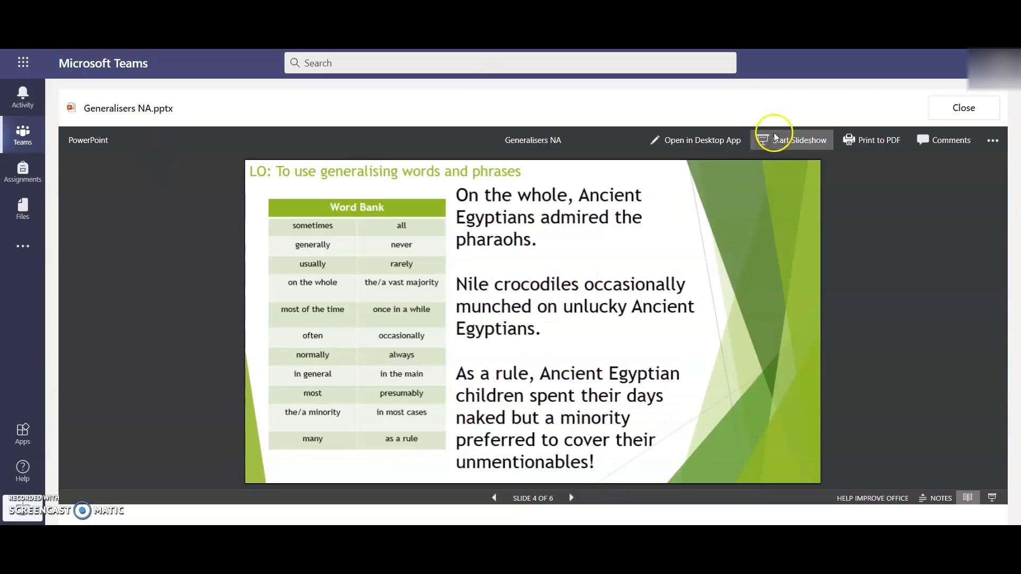
pyautogui.click(963, 108)
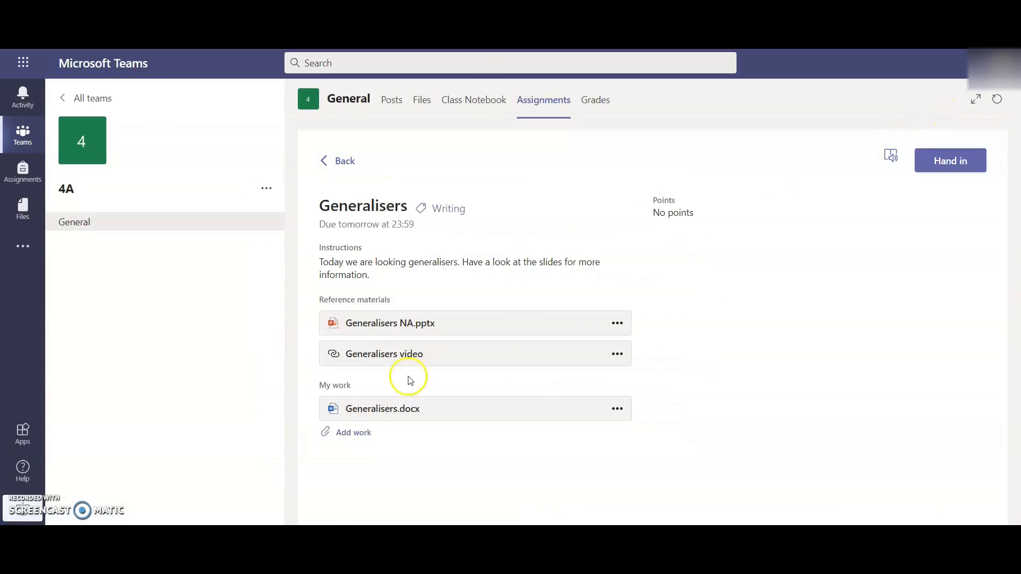
pyautogui.moveTo(420, 357)
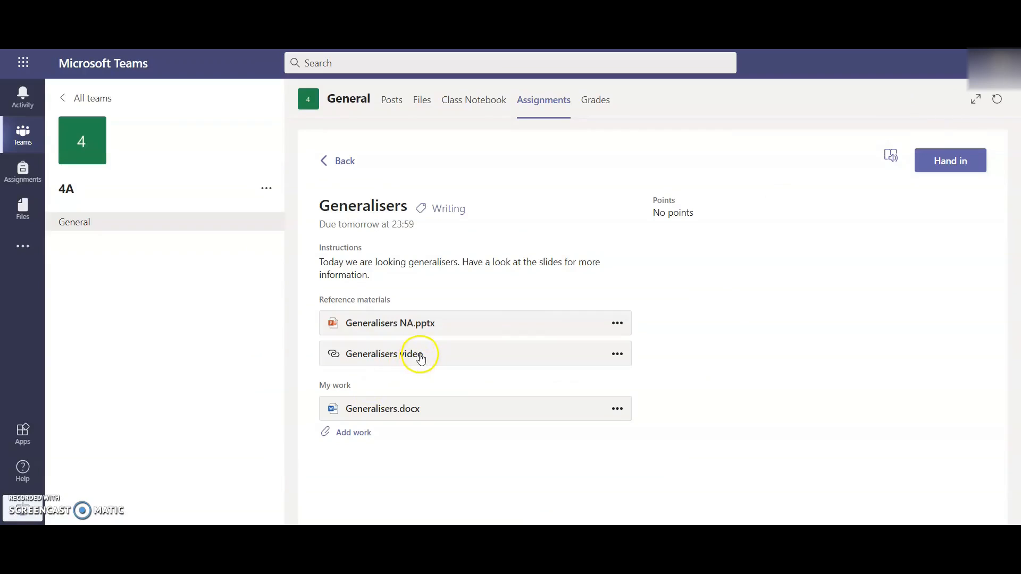
pyautogui.moveTo(674, 336)
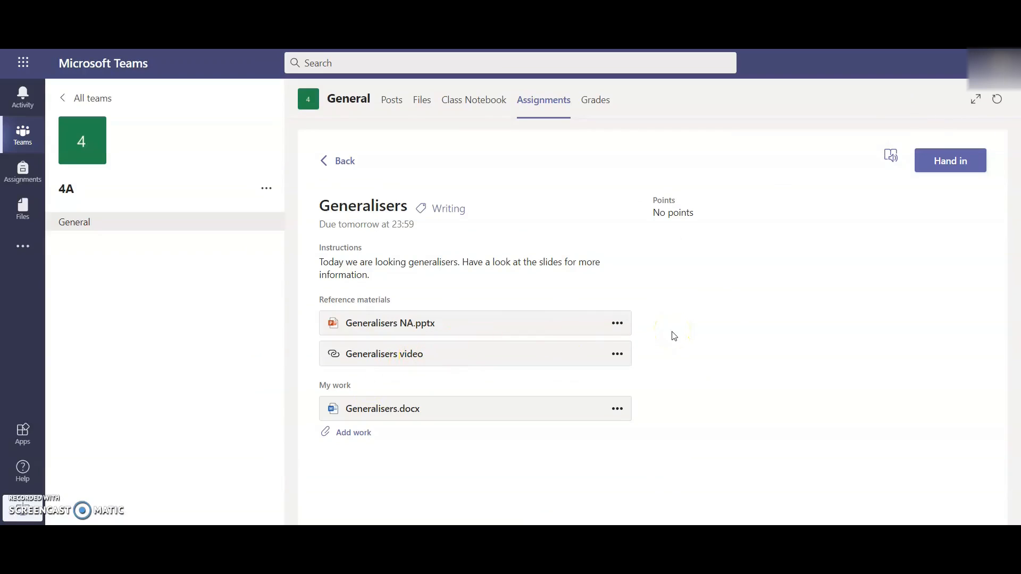
pyautogui.moveTo(356, 296)
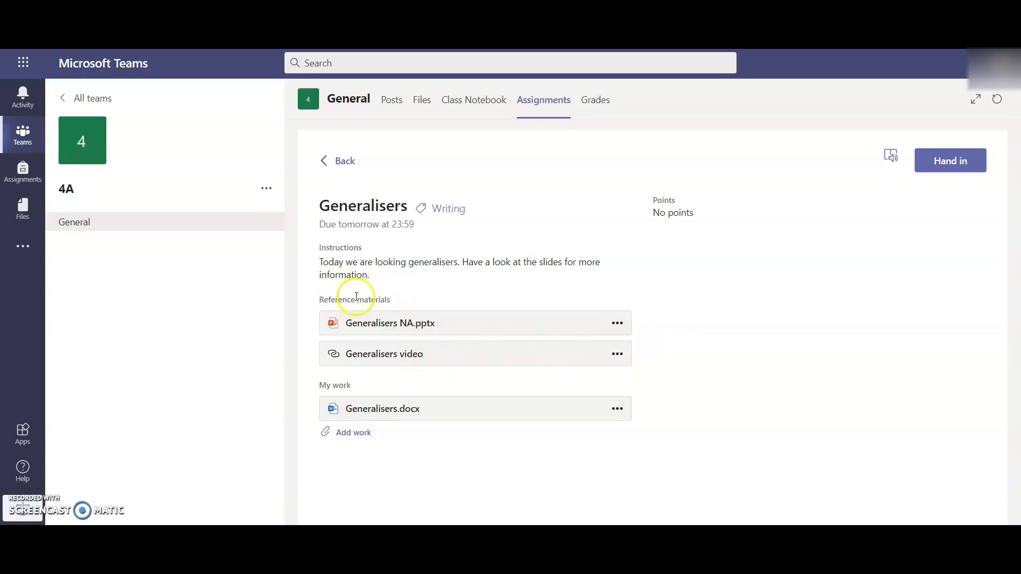
pyautogui.moveTo(634, 379)
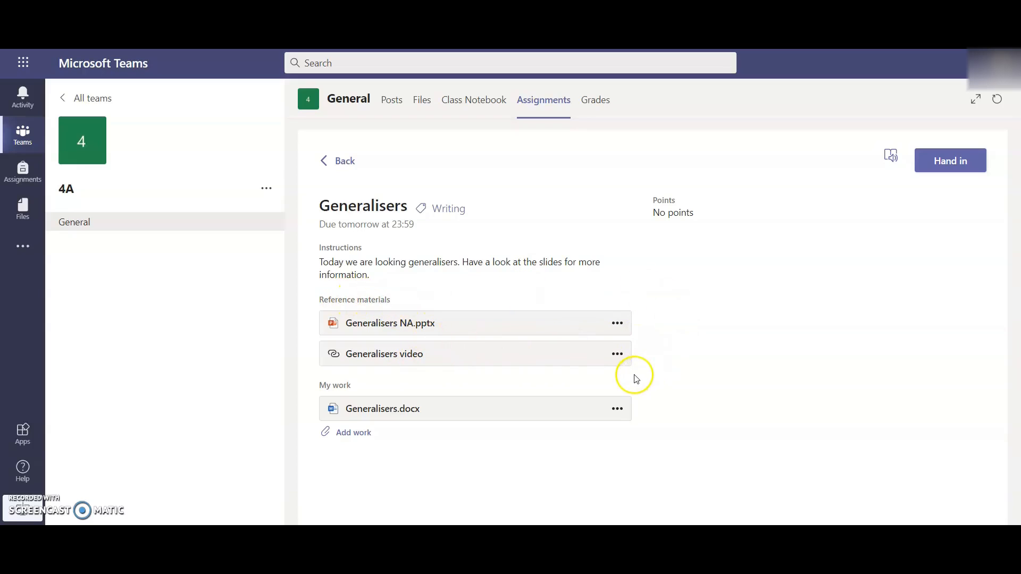
pyautogui.moveTo(354, 384)
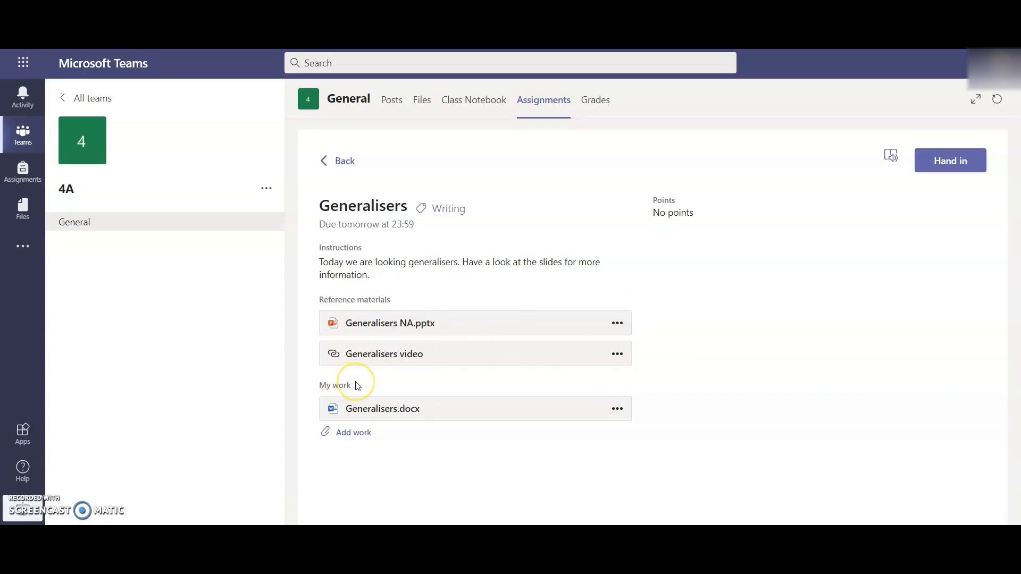
pyautogui.moveTo(404, 440)
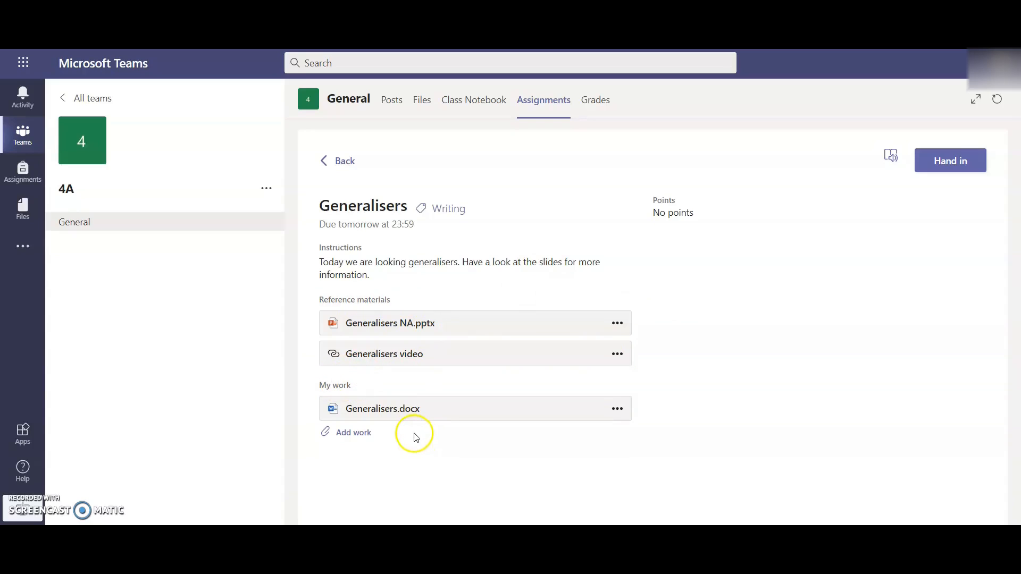
pyautogui.moveTo(399, 433)
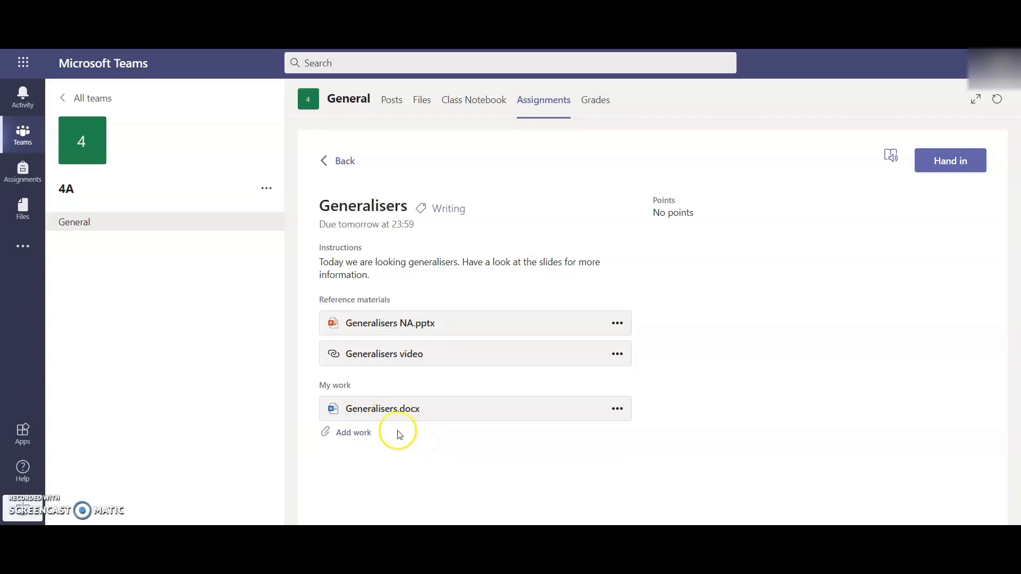
pyautogui.moveTo(398, 447)
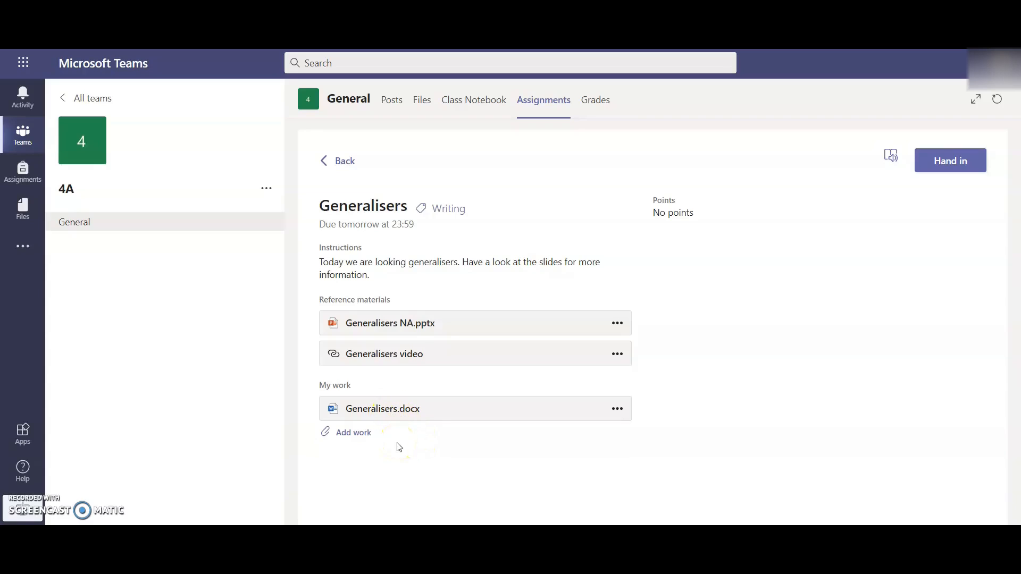
# Step: Open Generalisers.docx and type "Sometimes, the boy falls over."
pyautogui.click(382, 408)
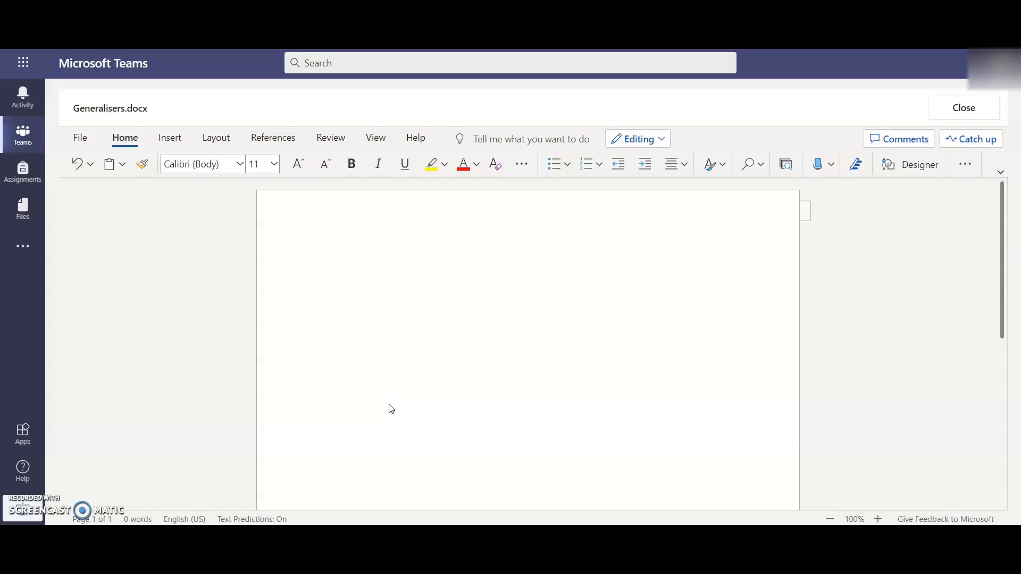
pyautogui.write('s')
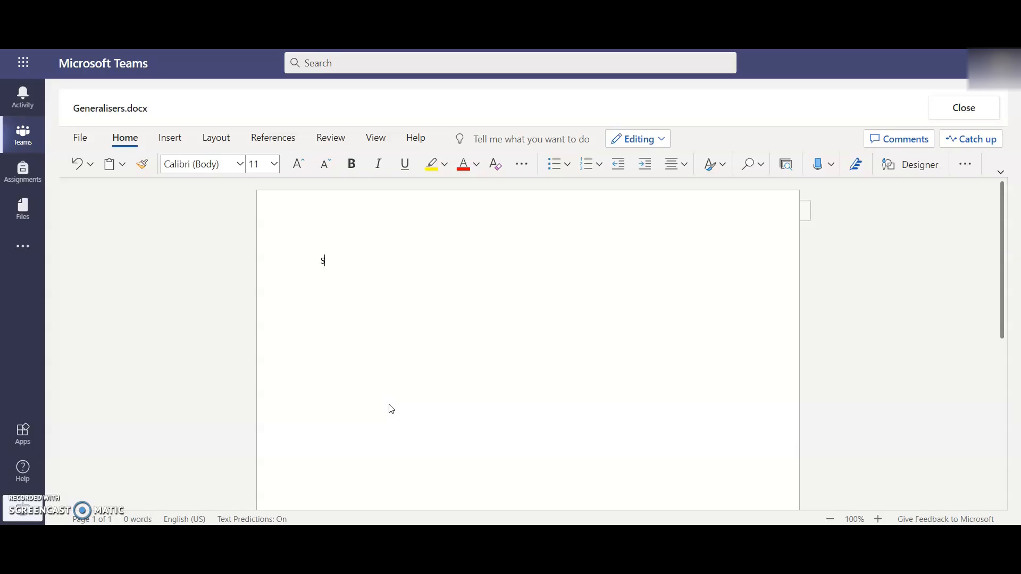
pyautogui.write('ometimes, the')
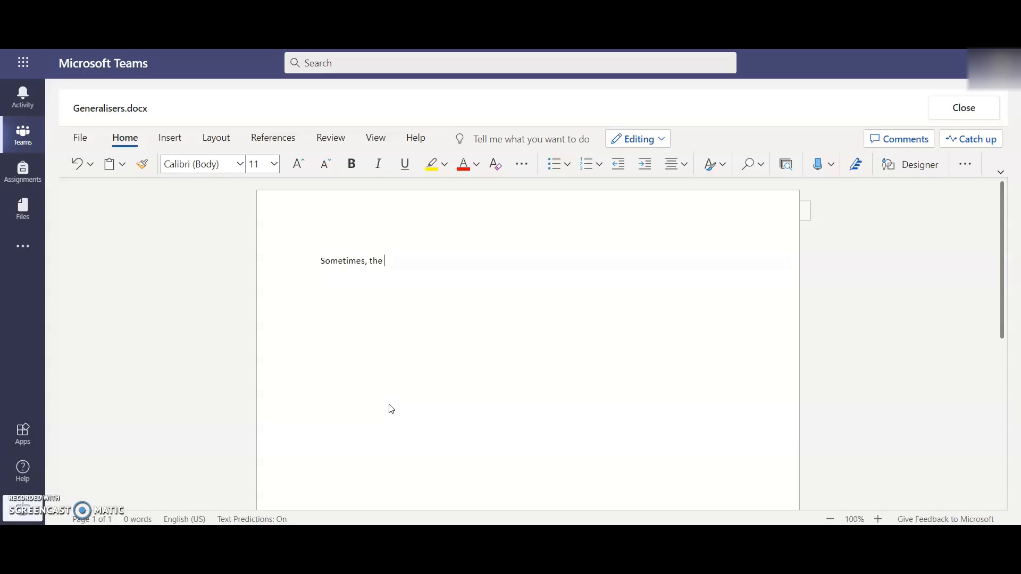
pyautogui.write('boy falls ove')
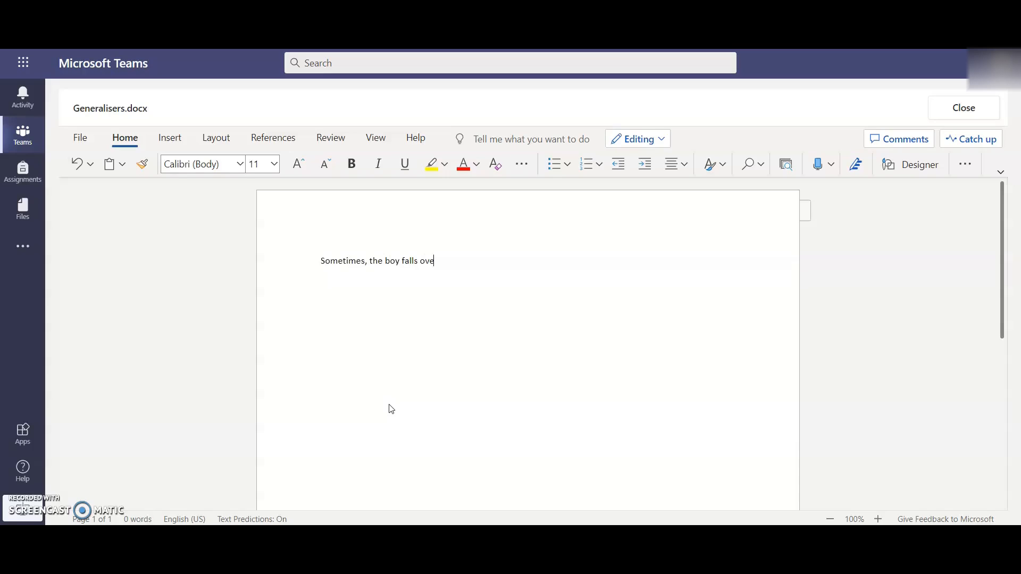
pyautogui.write('r.')
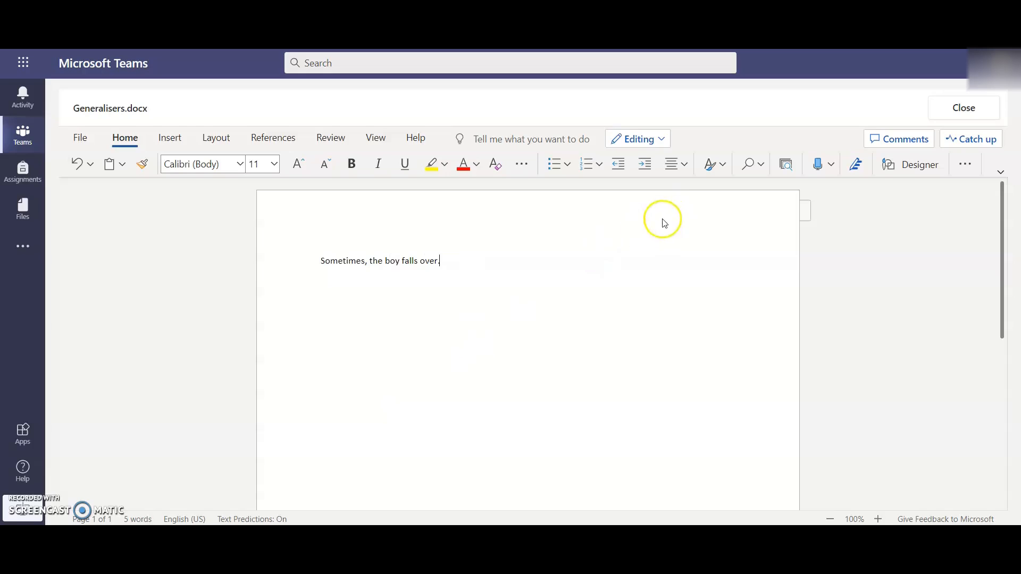
# Step: Close Generalisers.docx, reopen it to verify the sentence saved, then close it again
pyautogui.click(962, 107)
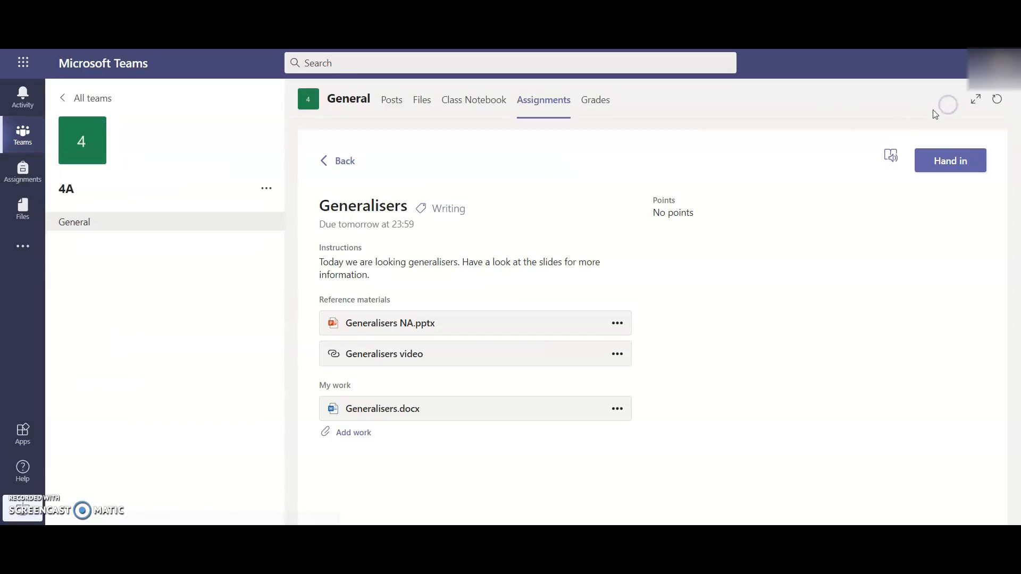
pyautogui.click(382, 408)
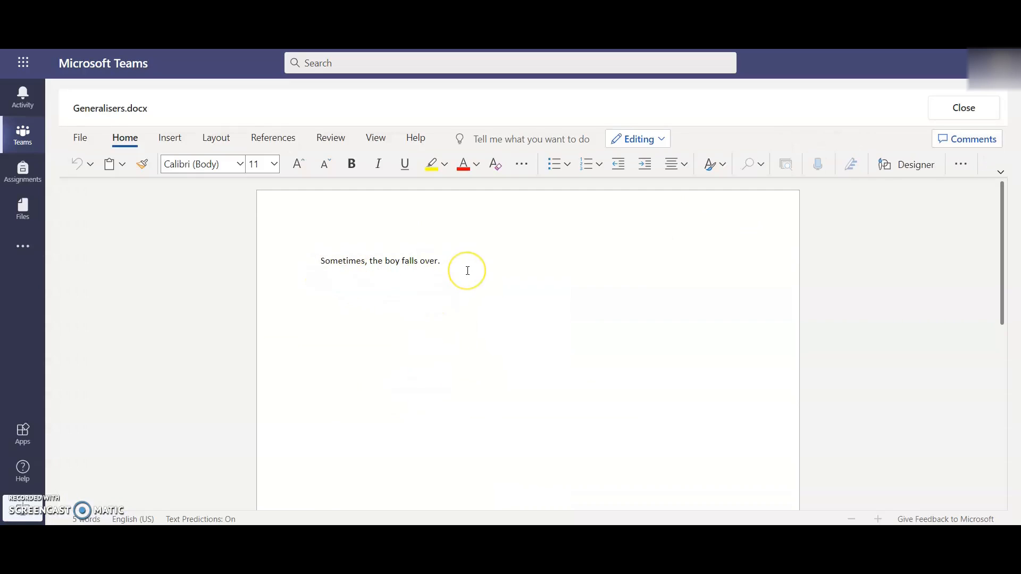
pyautogui.moveTo(314, 245)
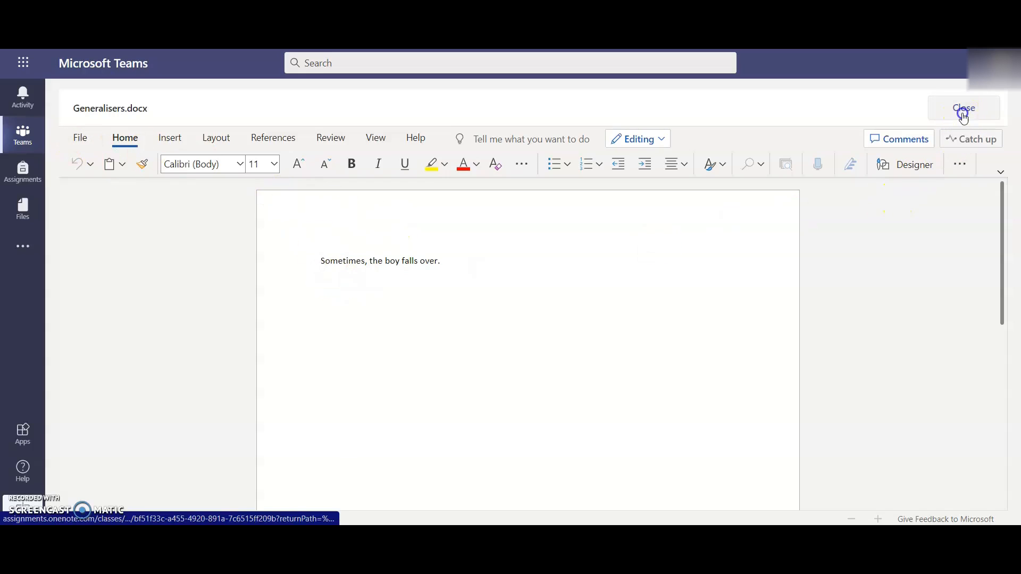
pyautogui.click(962, 108)
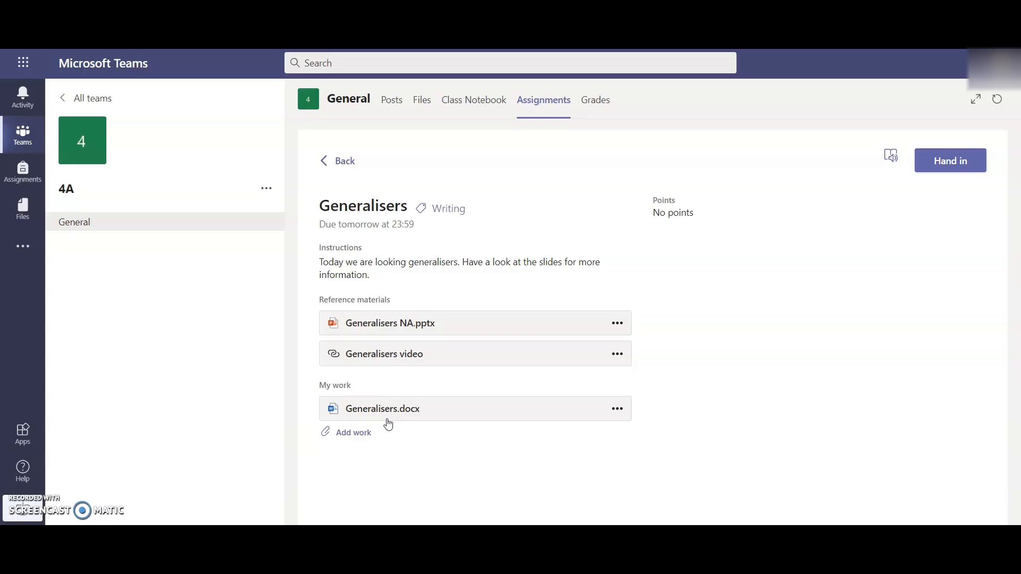
pyautogui.moveTo(354, 432)
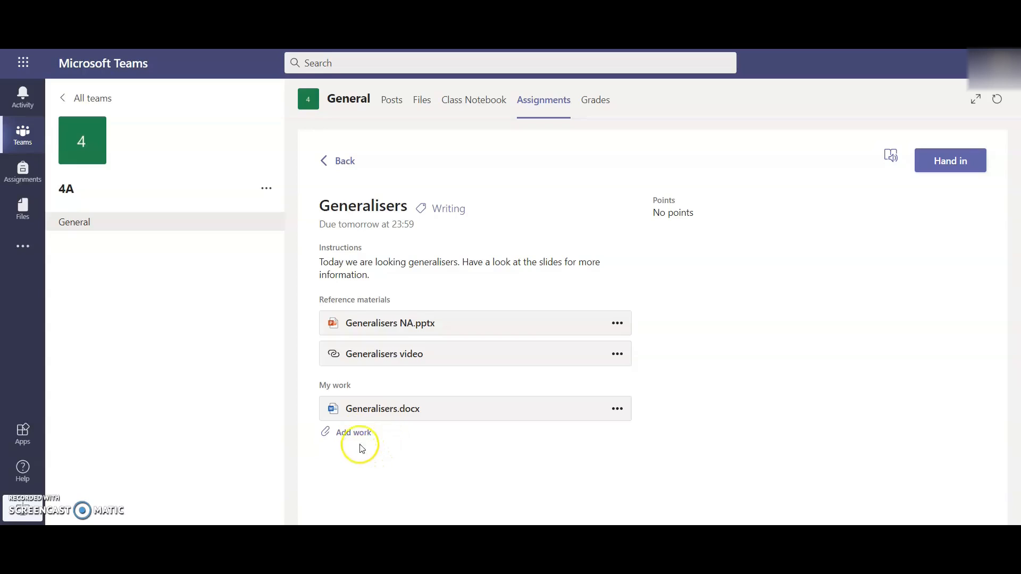
pyautogui.moveTo(363, 463)
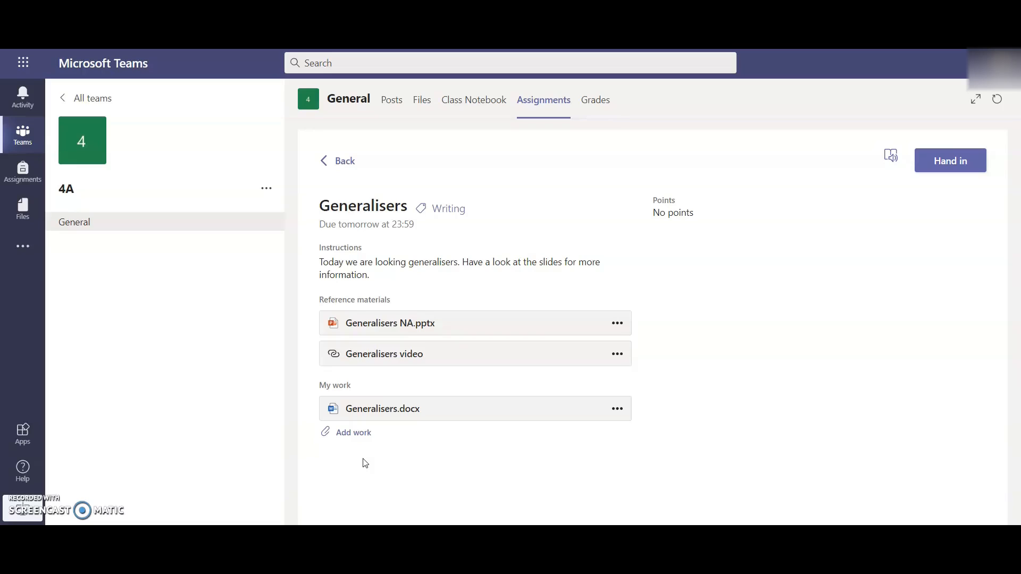
# Step: Show the Add work new-file options: Word, PowerPoint, Excel, OneNote, Upload
pyautogui.click(354, 432)
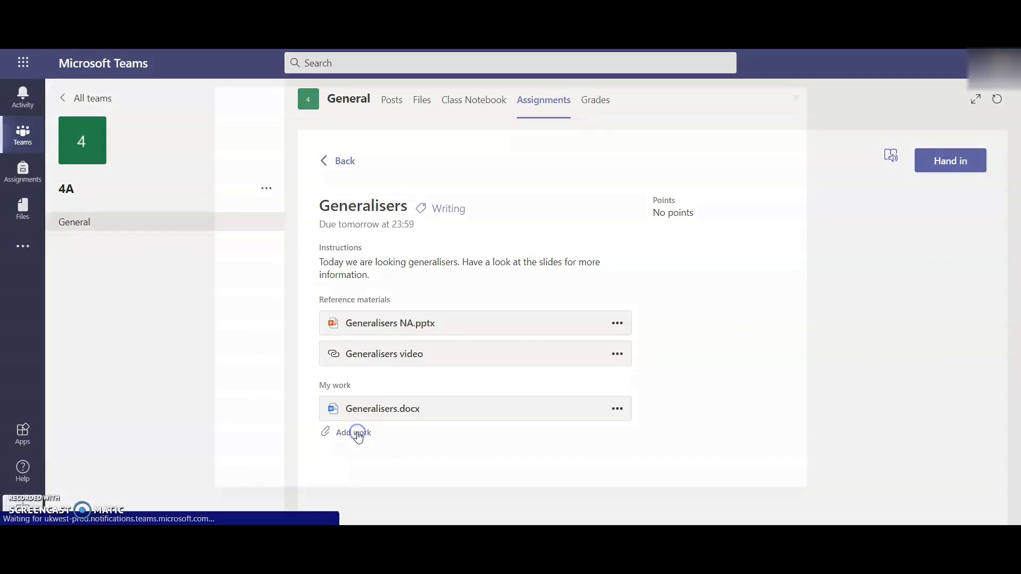
pyautogui.click(353, 432)
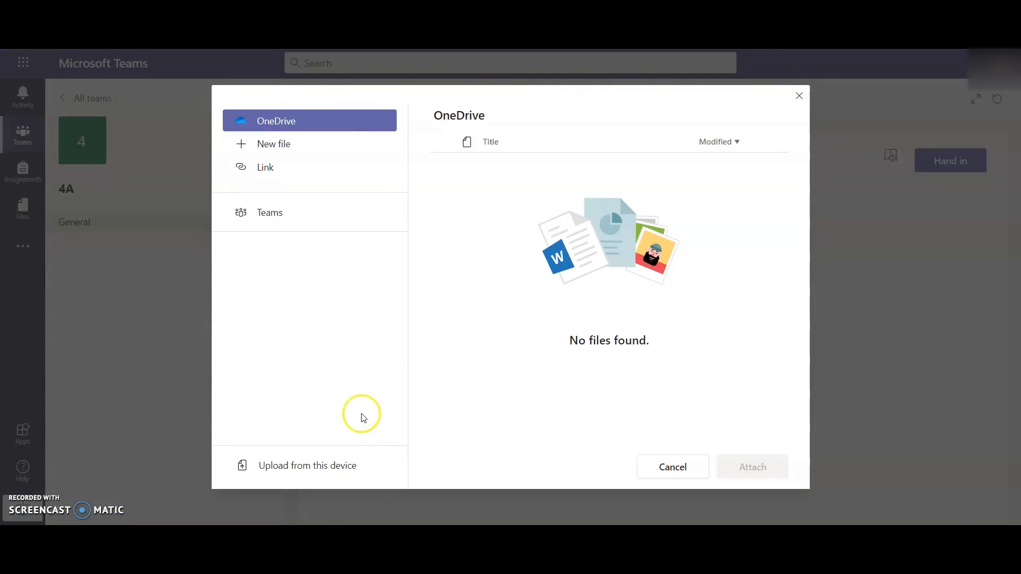
pyautogui.click(273, 144)
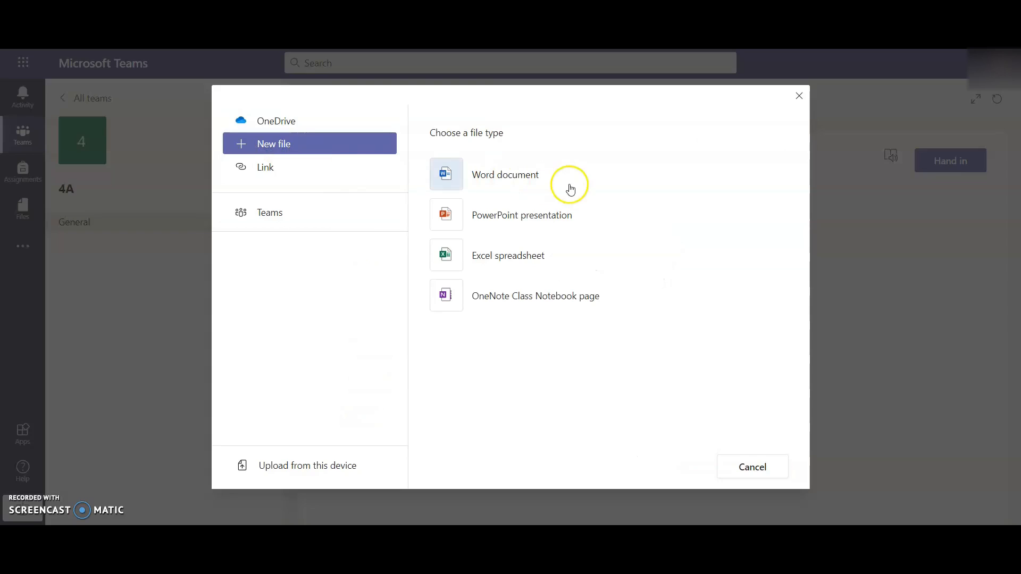
pyautogui.moveTo(557, 240)
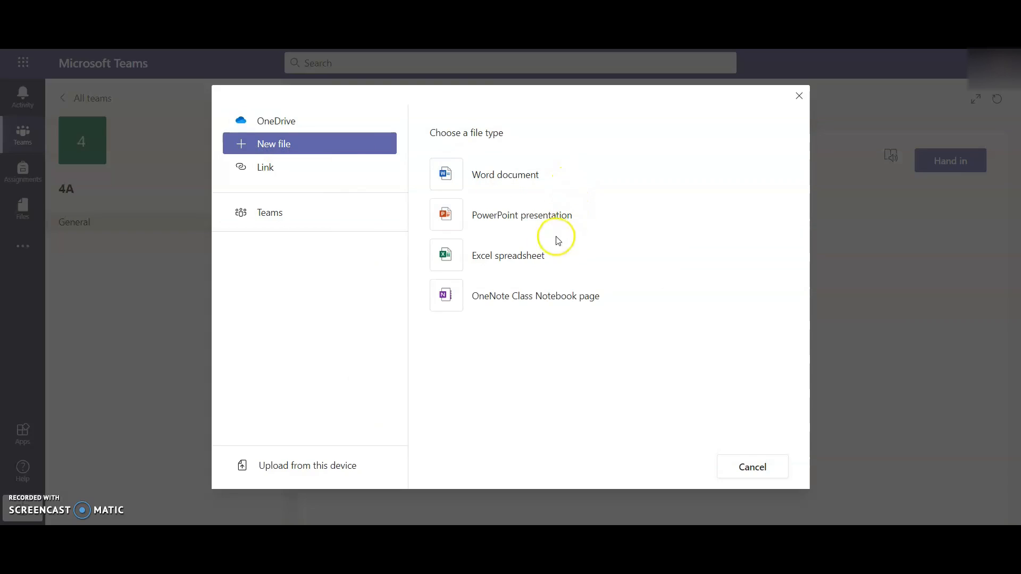
pyautogui.moveTo(562, 296)
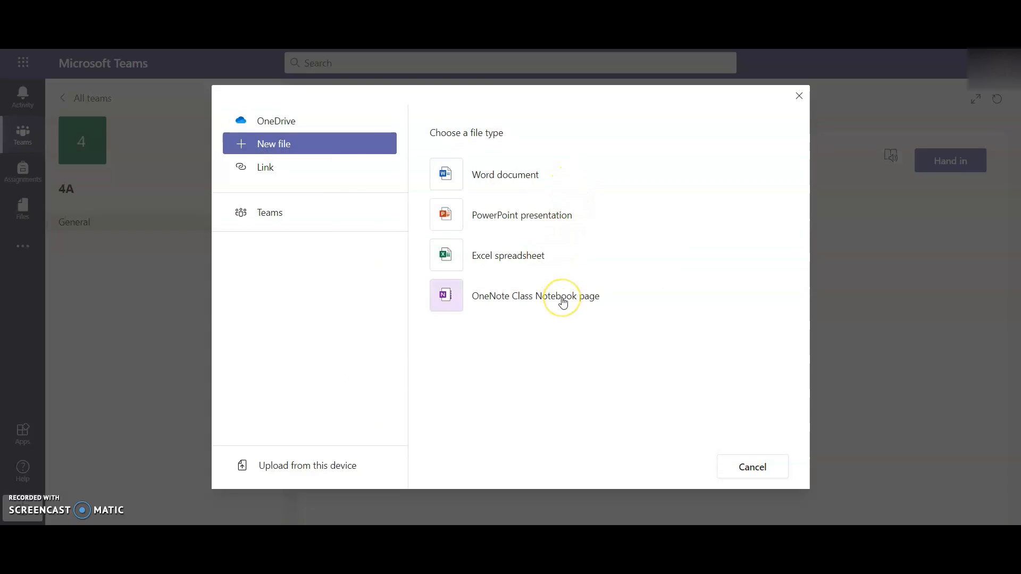
pyautogui.moveTo(545, 175)
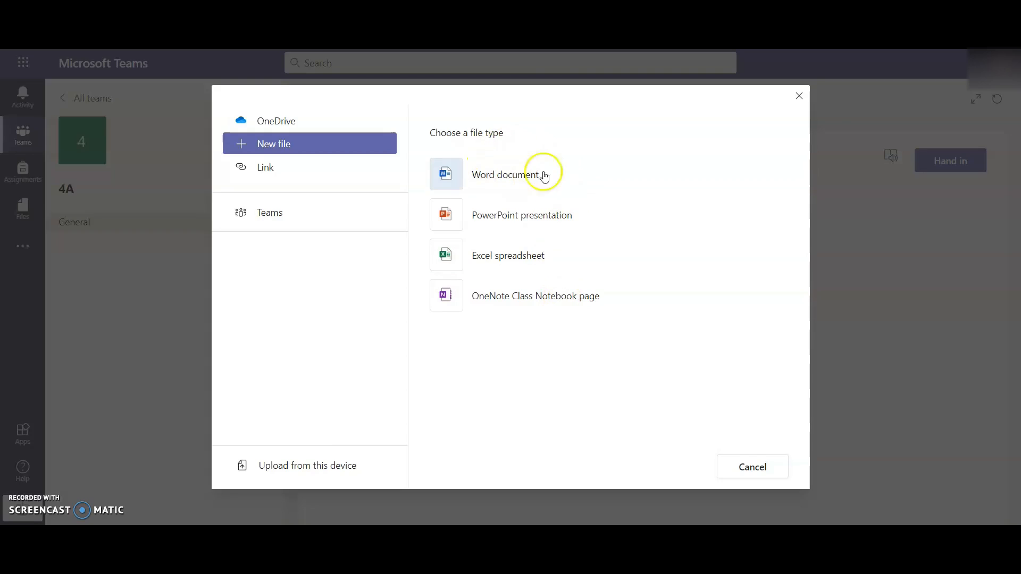
pyautogui.moveTo(614, 177)
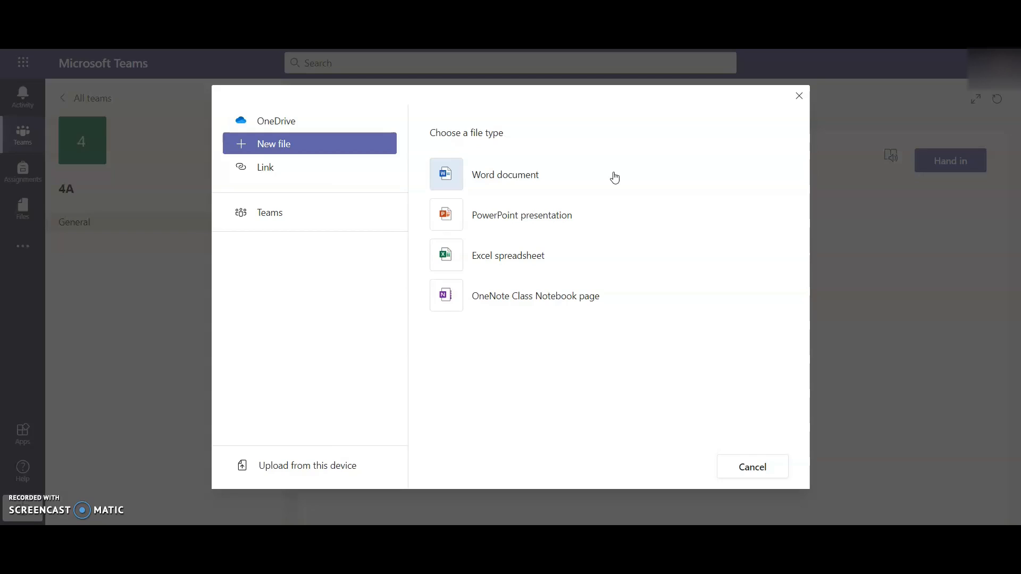
pyautogui.moveTo(321, 495)
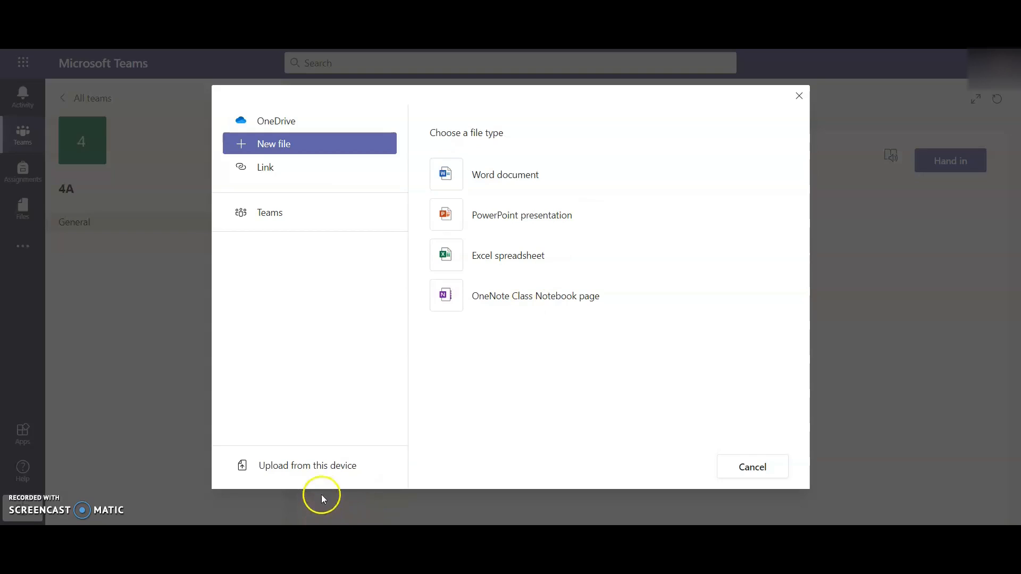
pyautogui.moveTo(374, 466)
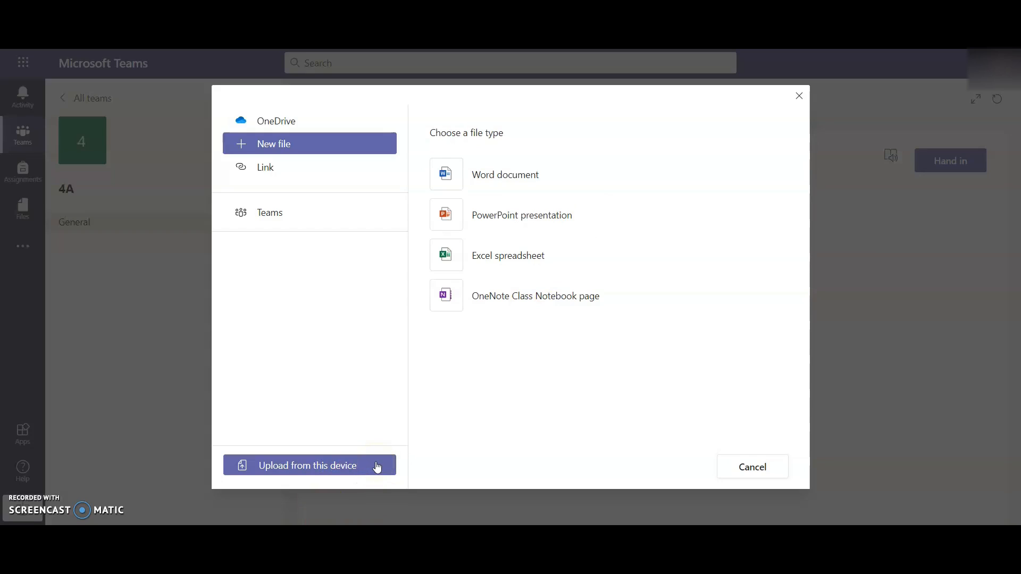
pyautogui.moveTo(799, 95)
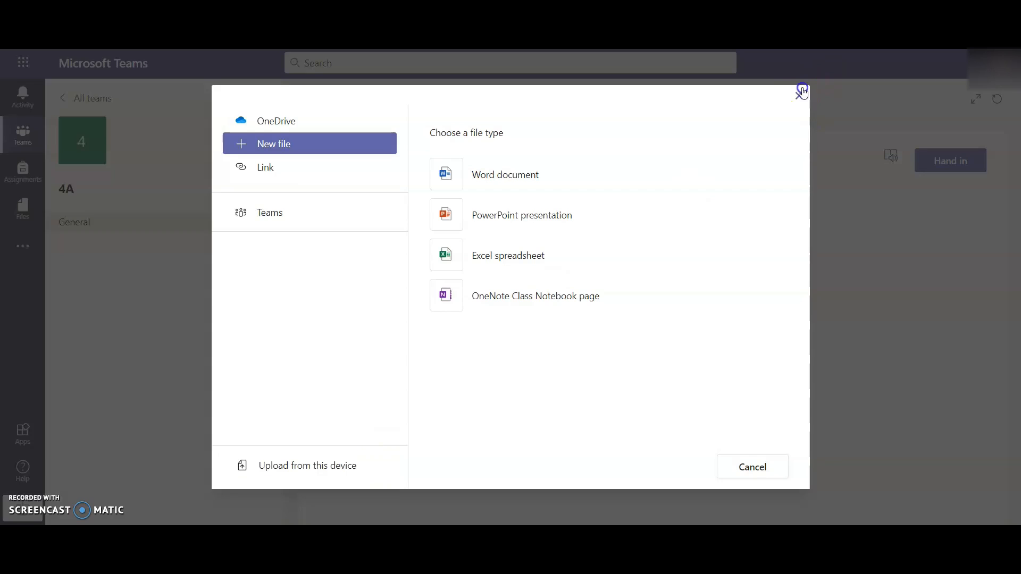
# Step: Dismiss the Add work dialog and hand in Generalisers with Generalisers.docx attached
pyautogui.click(801, 91)
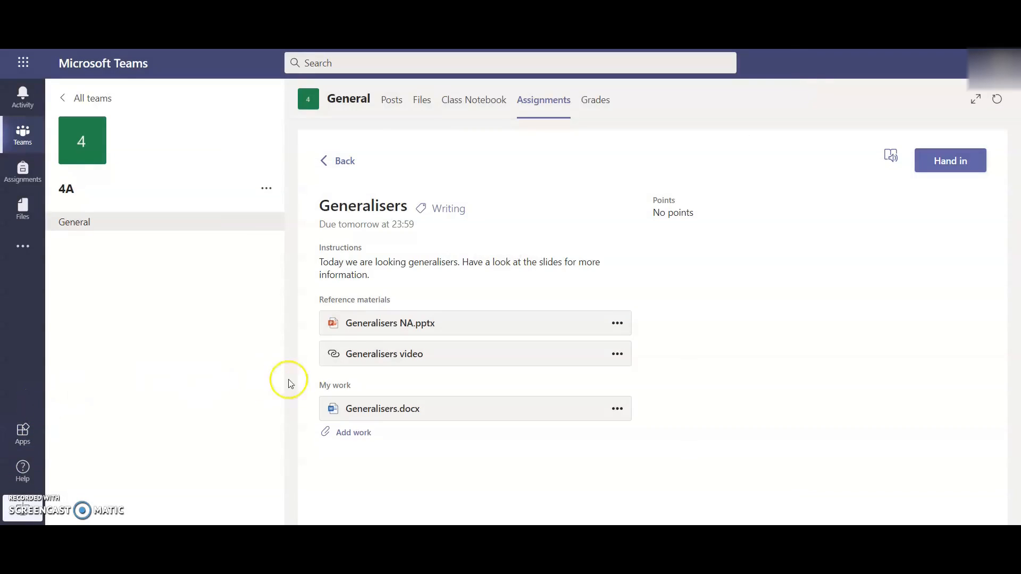
pyautogui.moveTo(302, 424)
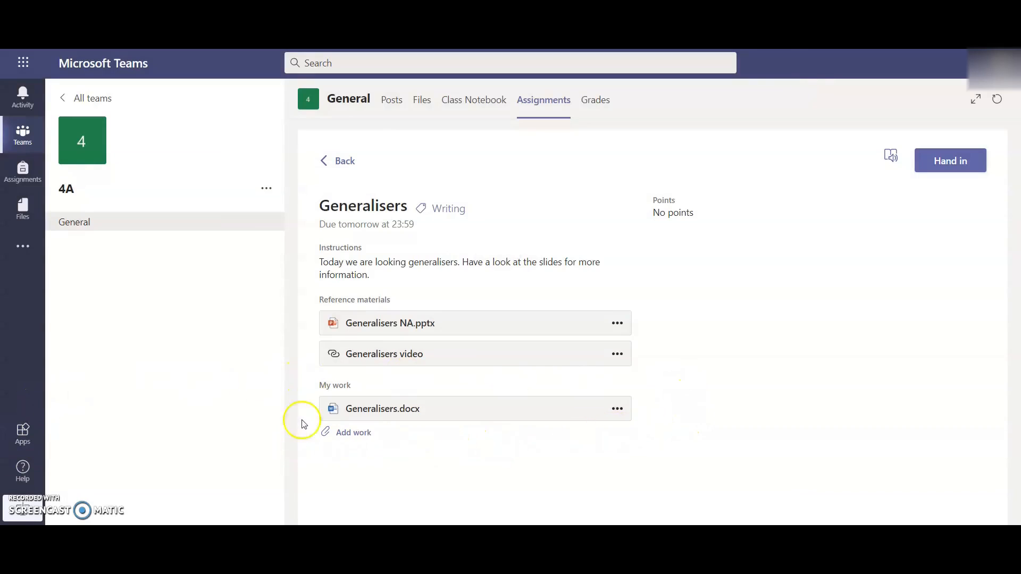
pyautogui.moveTo(615, 409)
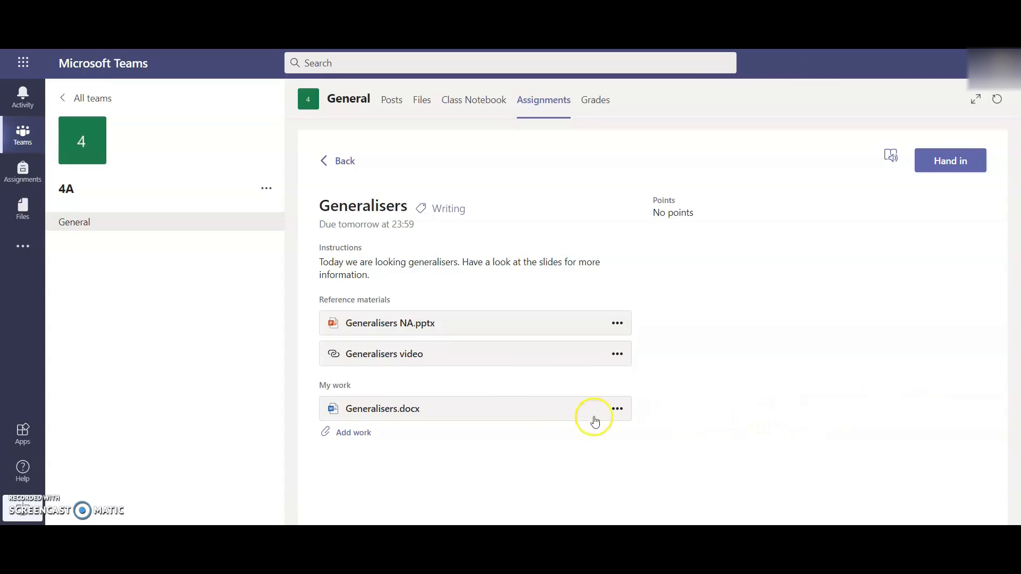
pyautogui.moveTo(949, 160)
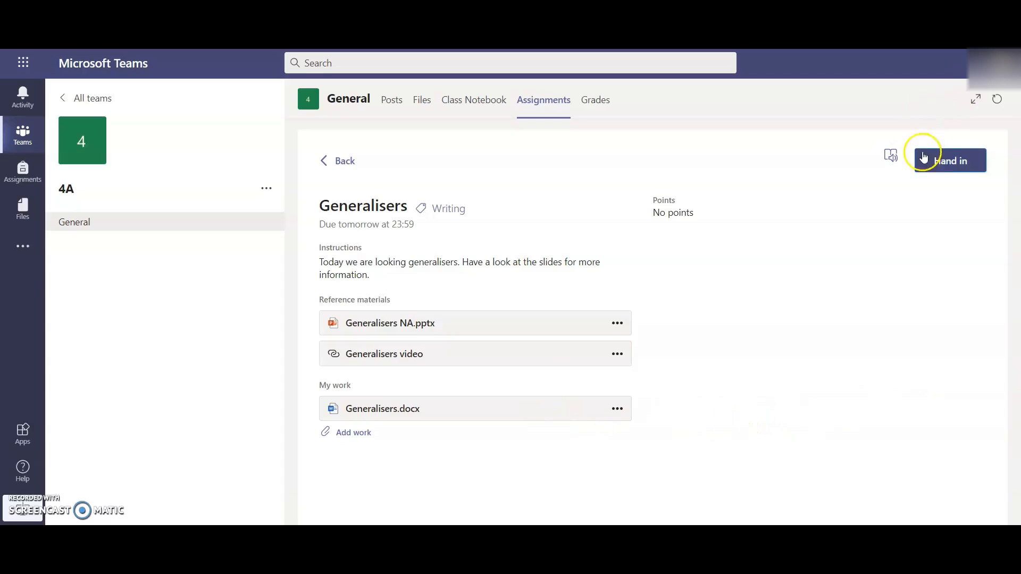
pyautogui.click(949, 160)
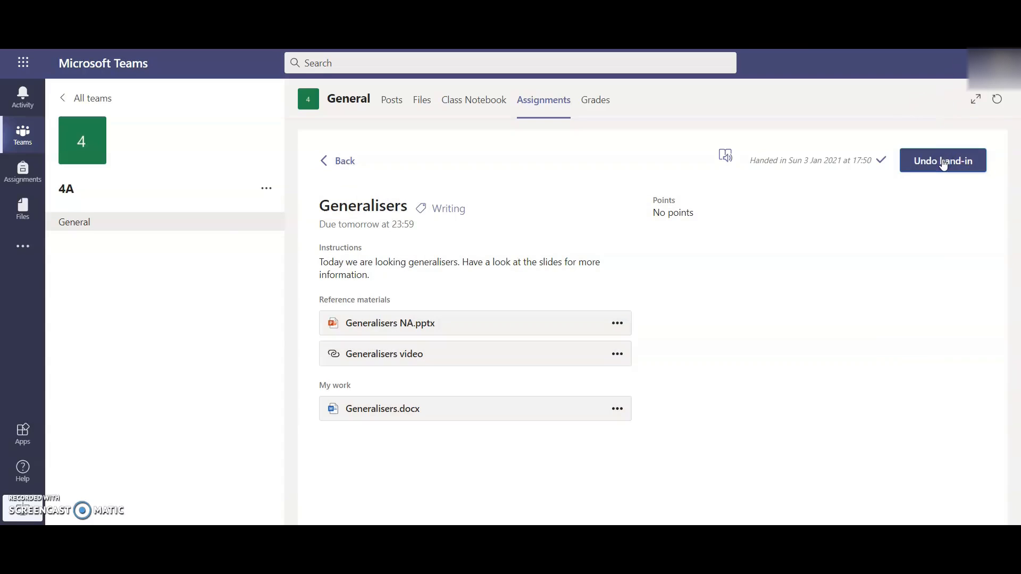
pyautogui.click(942, 160)
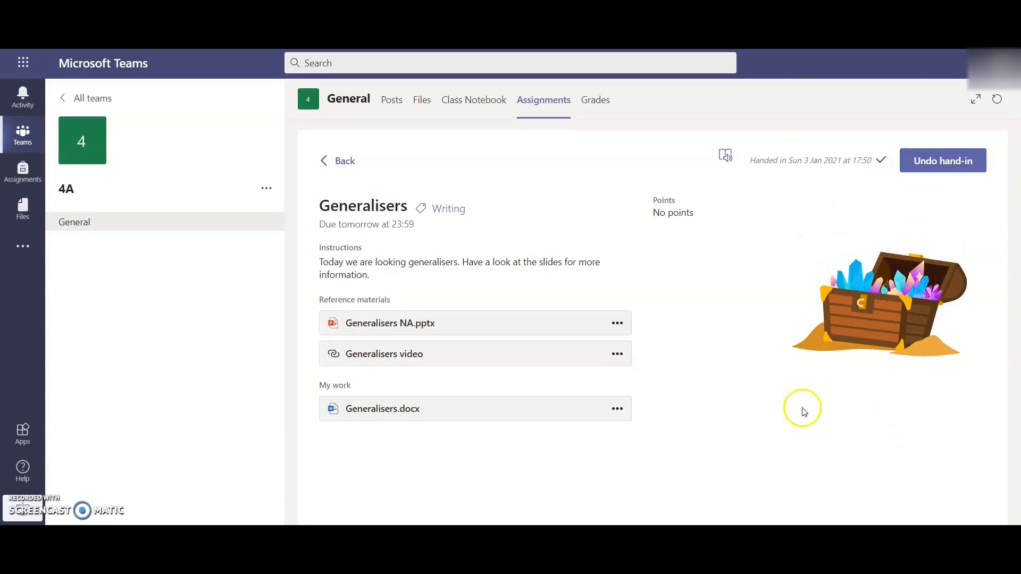
pyautogui.moveTo(757, 305)
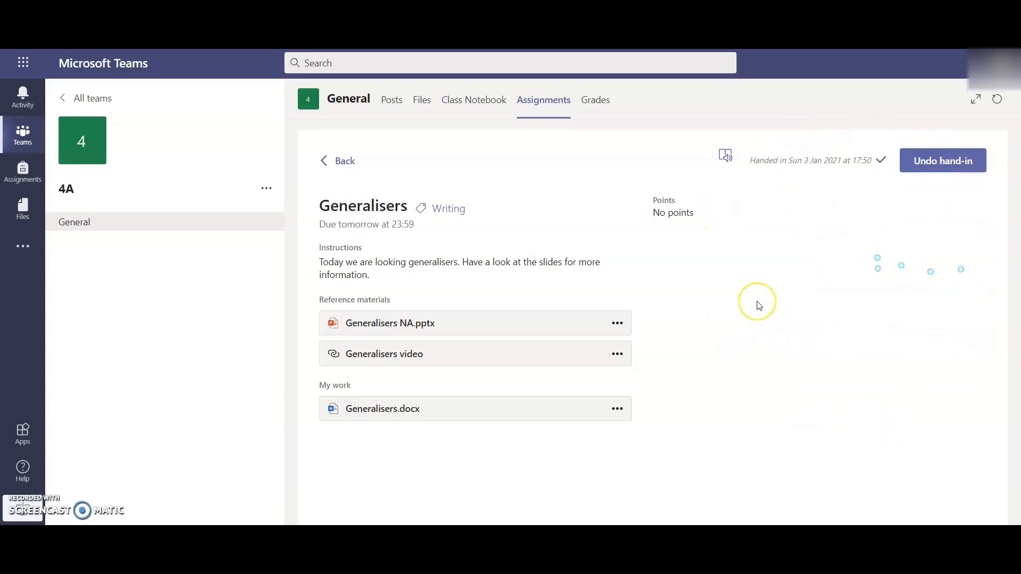
pyautogui.moveTo(759, 306)
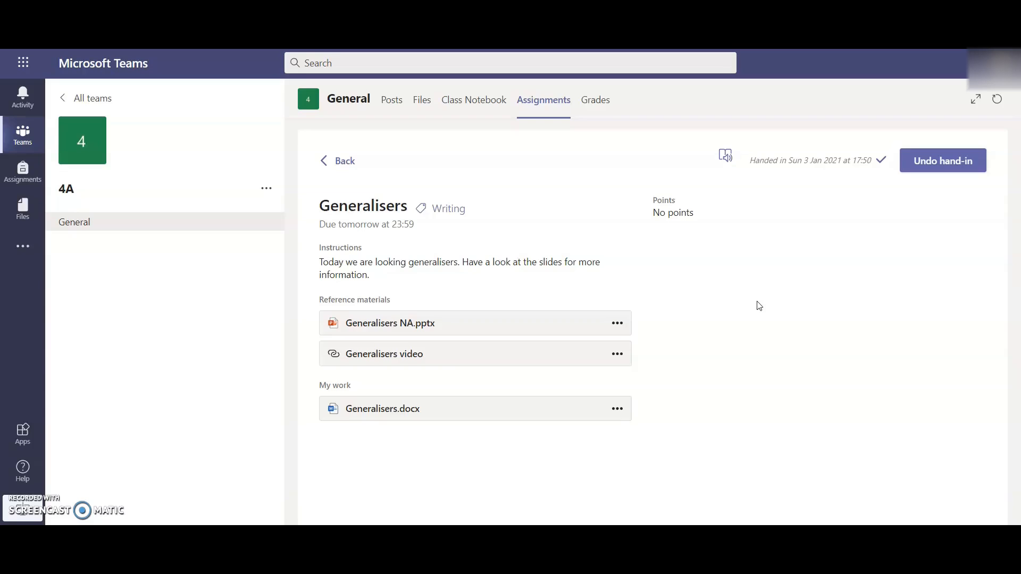
pyautogui.moveTo(940, 69)
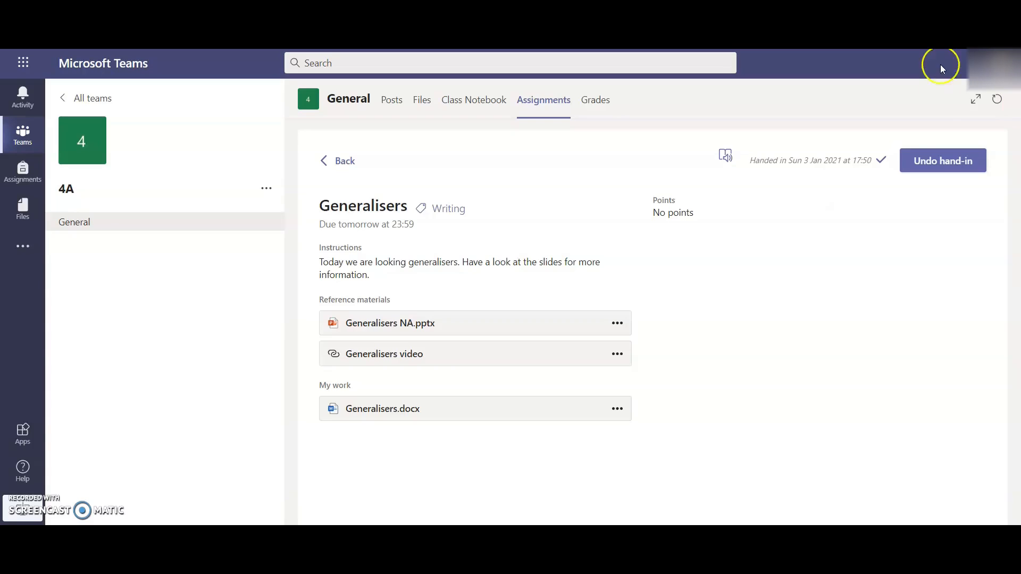
pyautogui.click(941, 160)
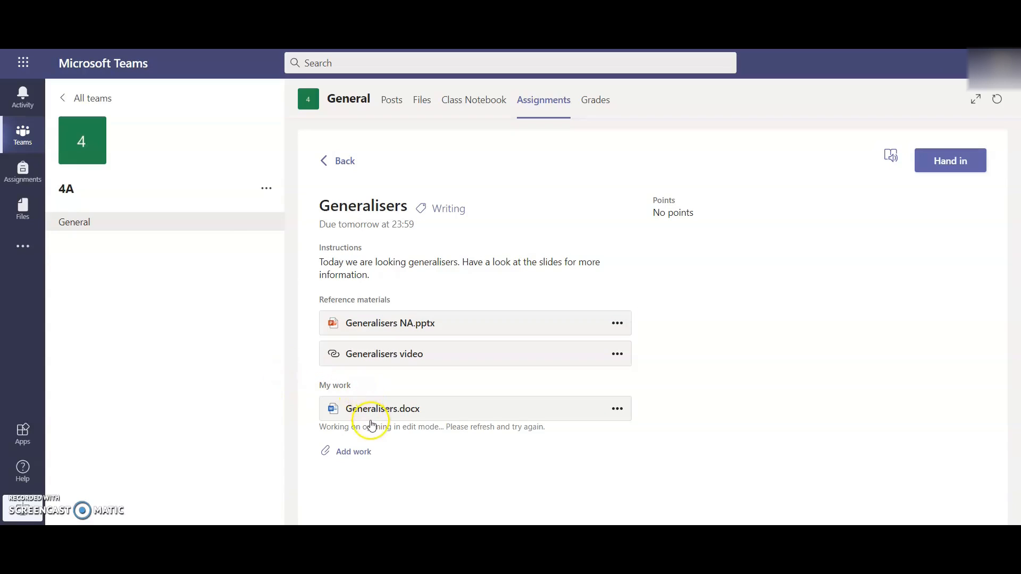
pyautogui.moveTo(975, 104)
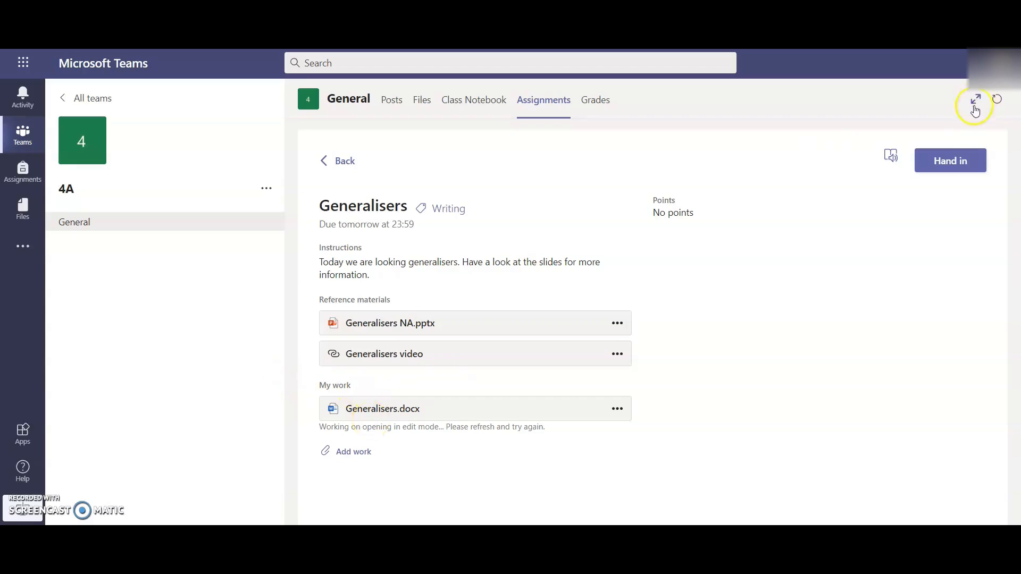
pyautogui.click(948, 160)
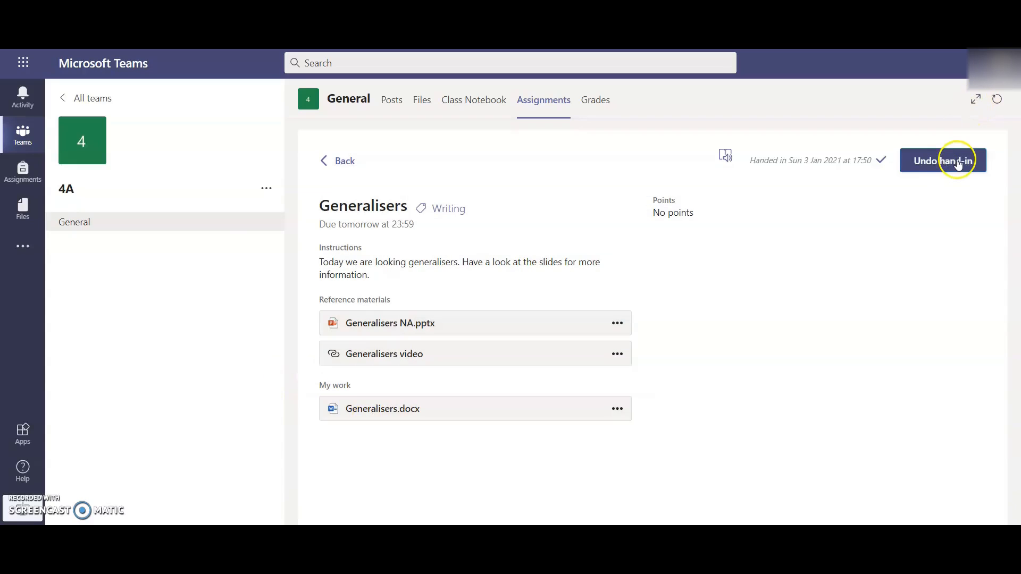
pyautogui.moveTo(672, 179)
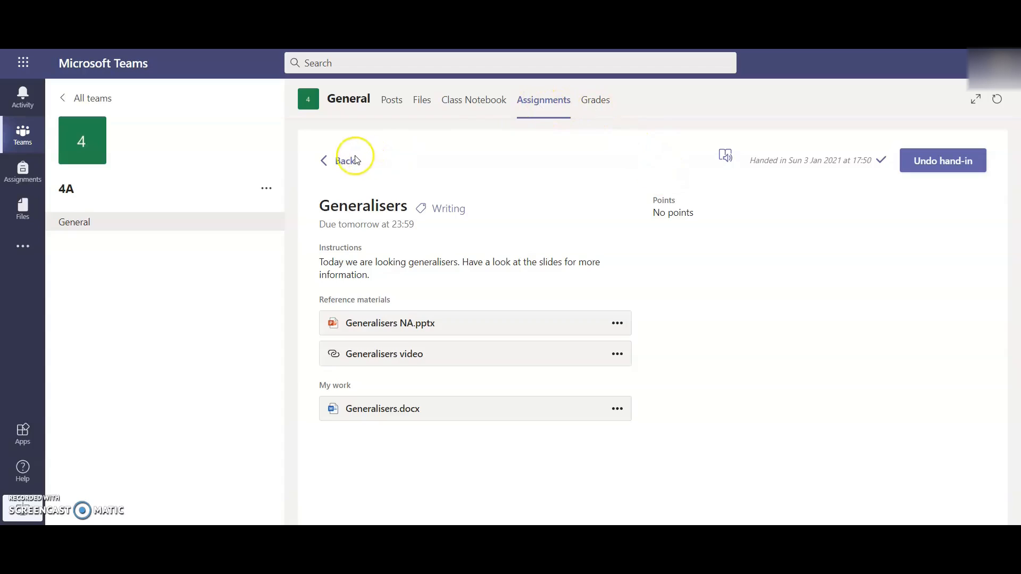
# Step: Go back to 4A Assignments, expand Completed to see Generalisers, then collapse it
pyautogui.click(339, 160)
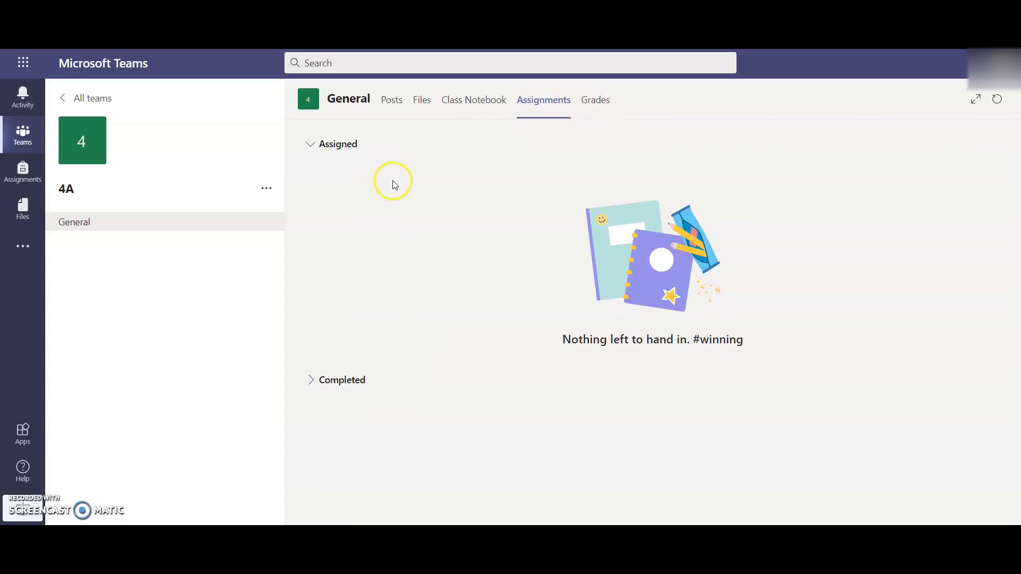
pyautogui.click(336, 379)
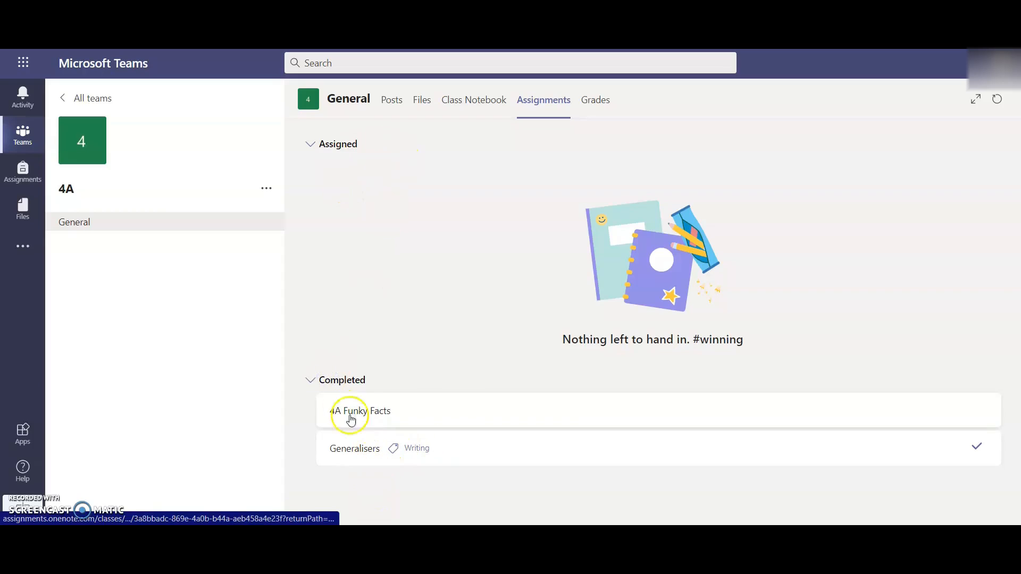
pyautogui.click(310, 379)
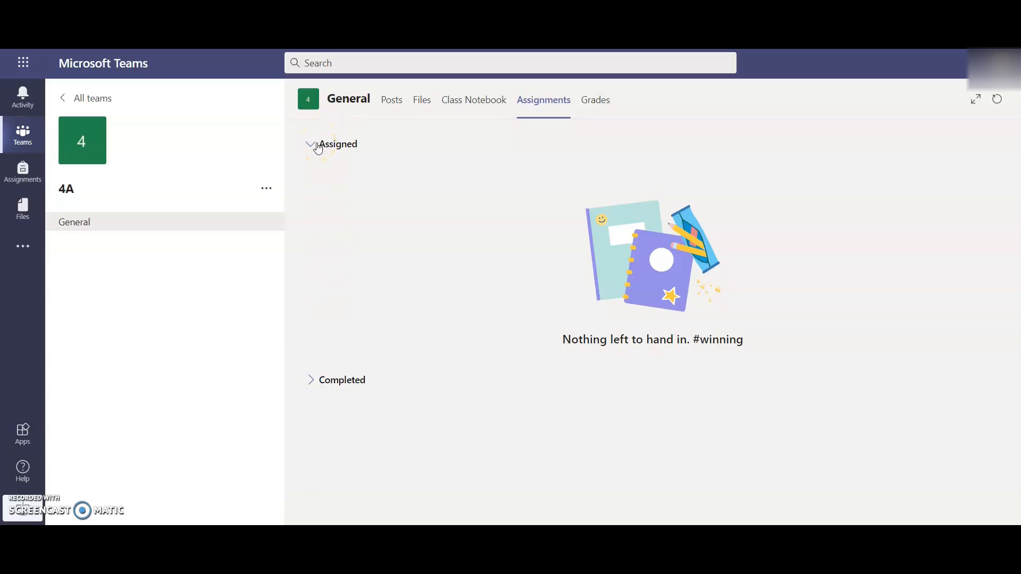
pyautogui.moveTo(186, 404)
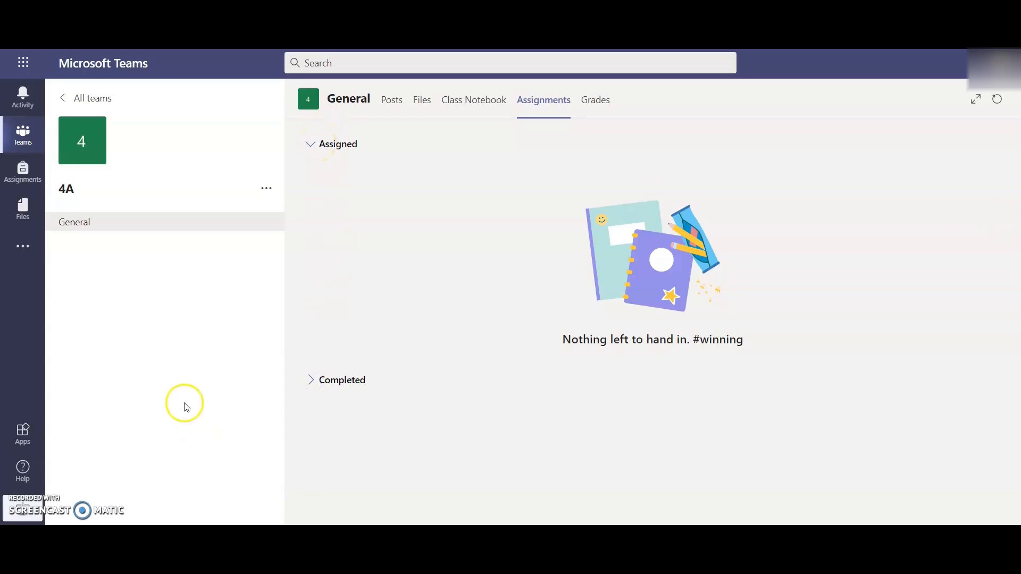
pyautogui.moveTo(309, 178)
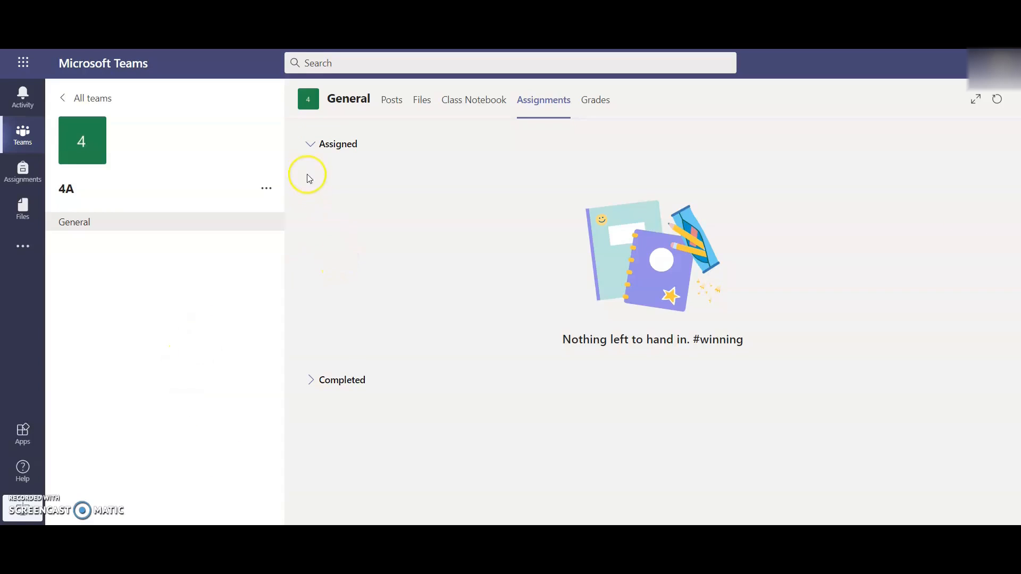
pyautogui.moveTo(347, 193)
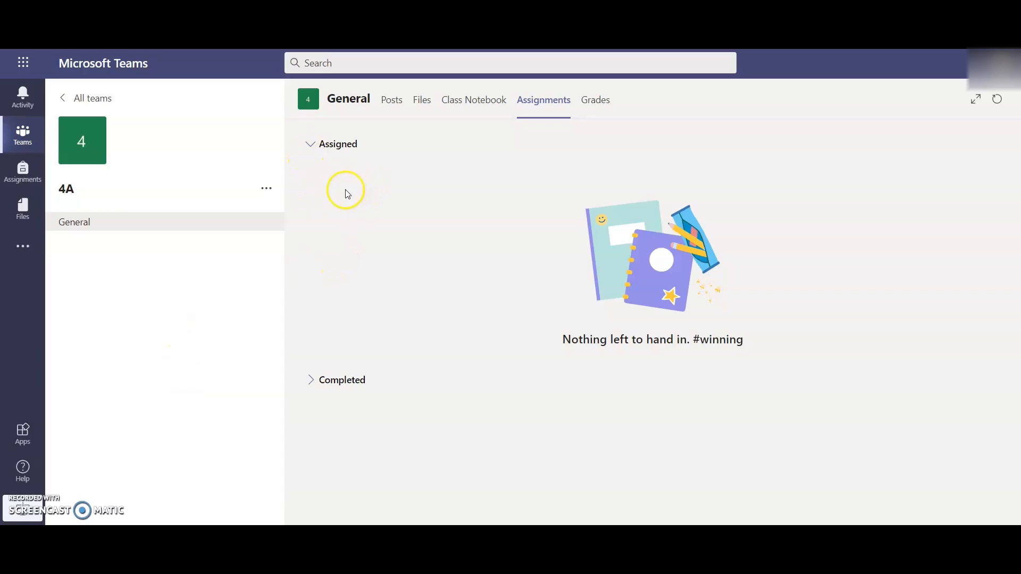